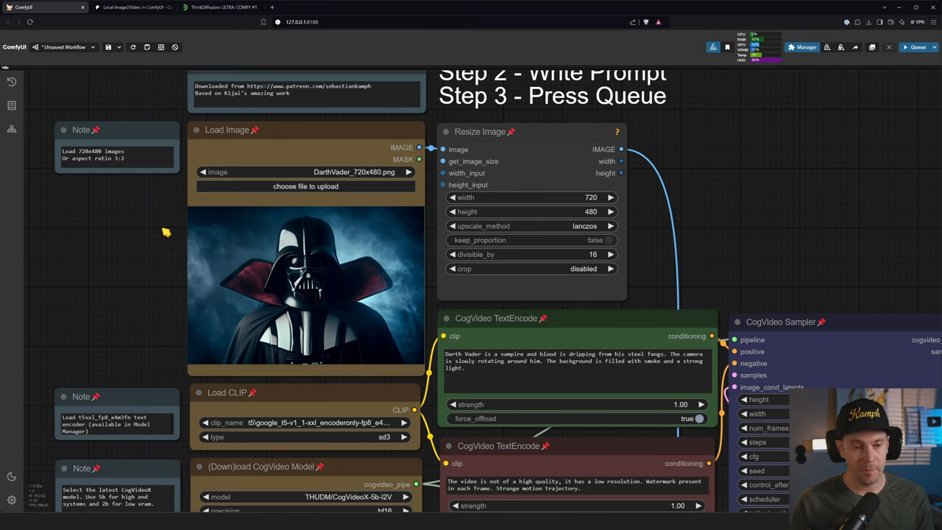
mouse_move(171, 249)
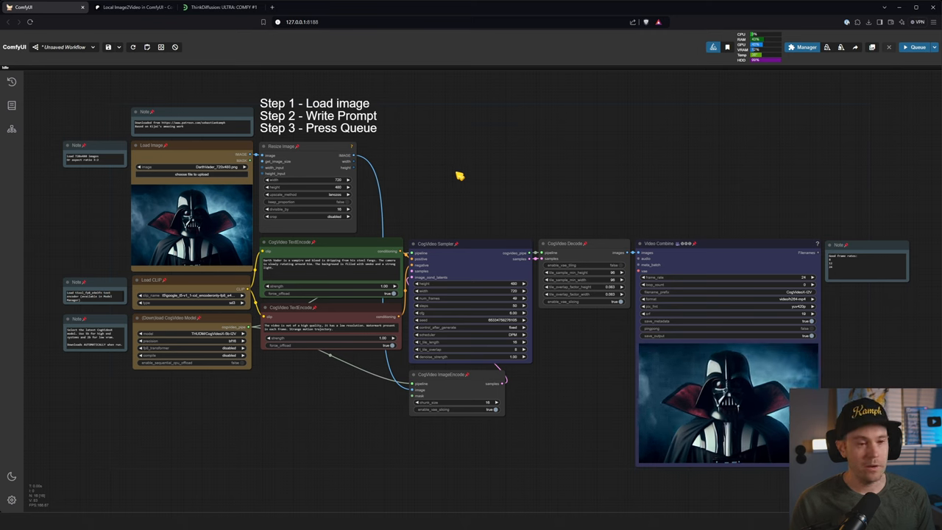
mouse_move(456, 175)
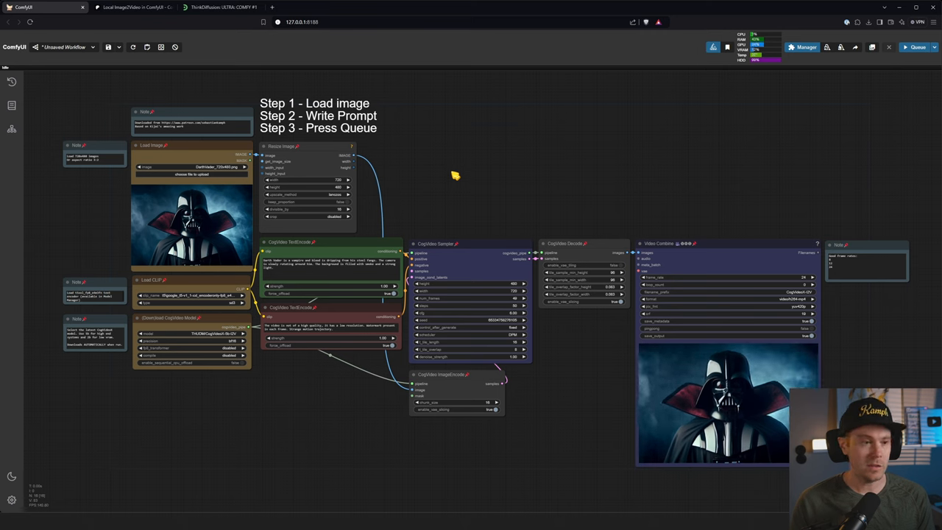
mouse_move(460, 167)
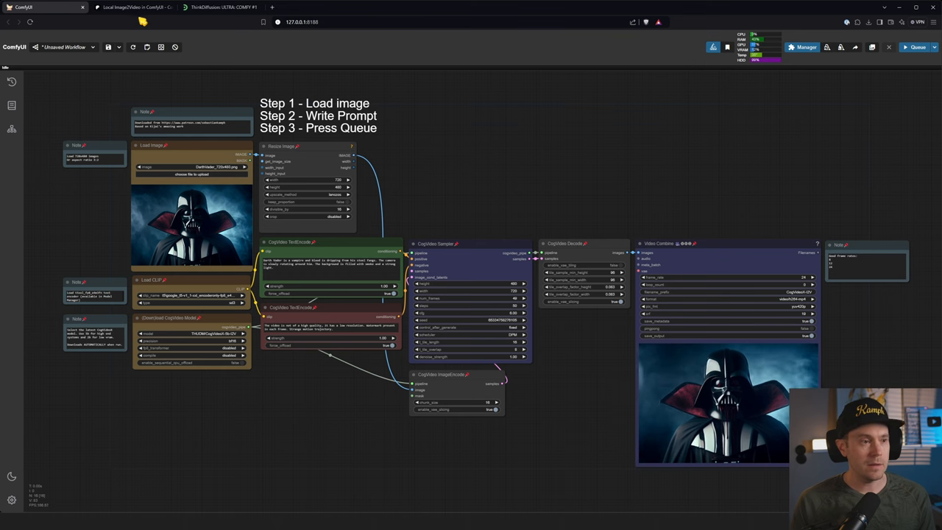
Step: Read the Patreon CogVideoX-5b post down to its workflow JSON download, then return to ComfyUI
click(132, 7)
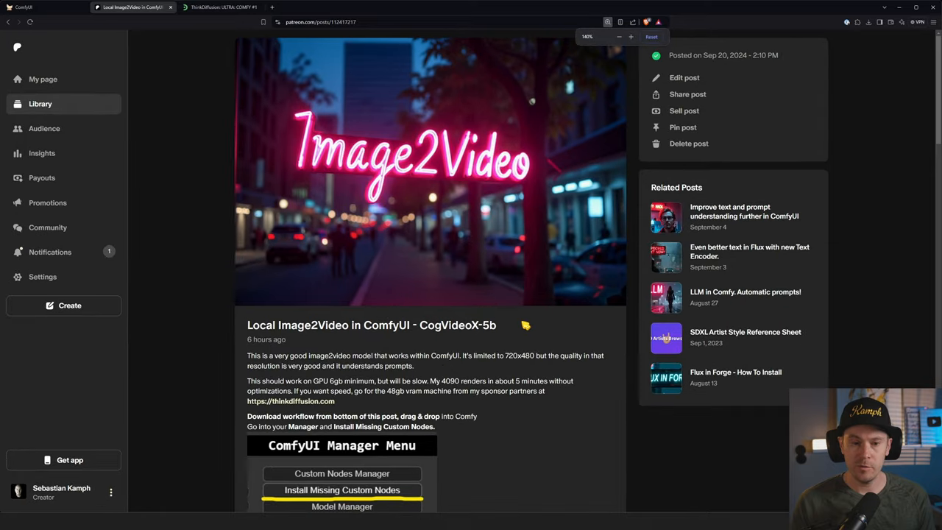
scroll(down, 3)
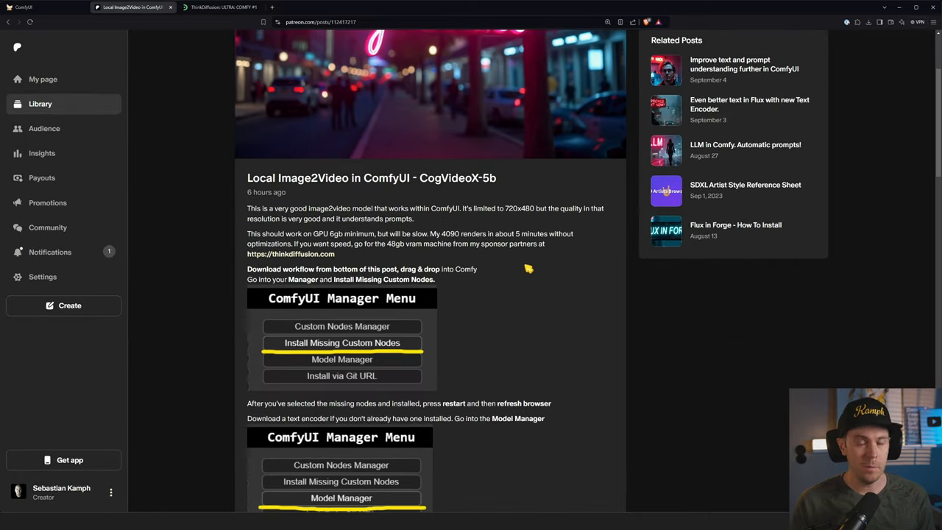
scroll(down, 3)
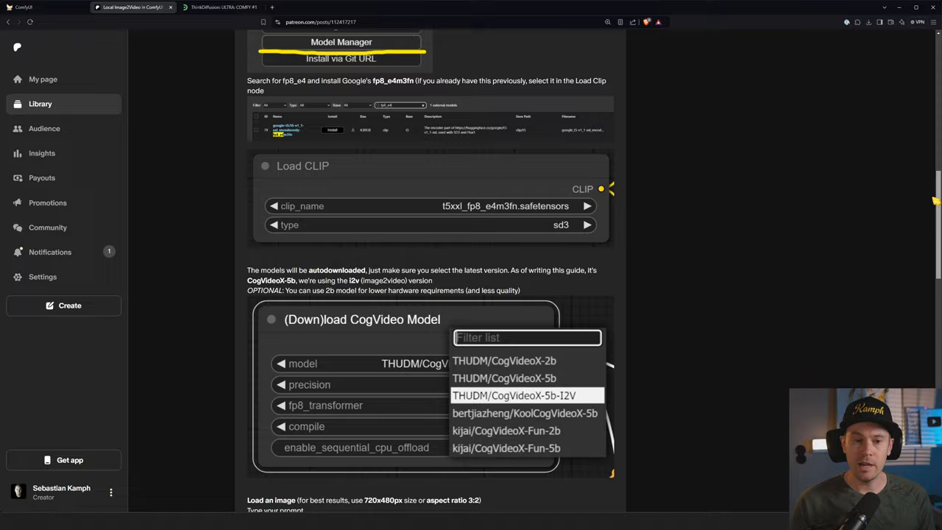
scroll(down, 3)
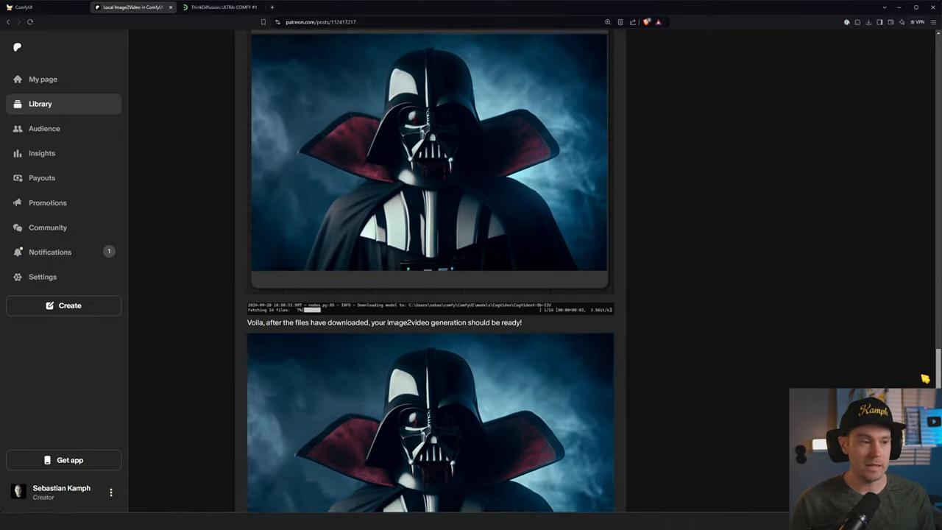
scroll(down, 3)
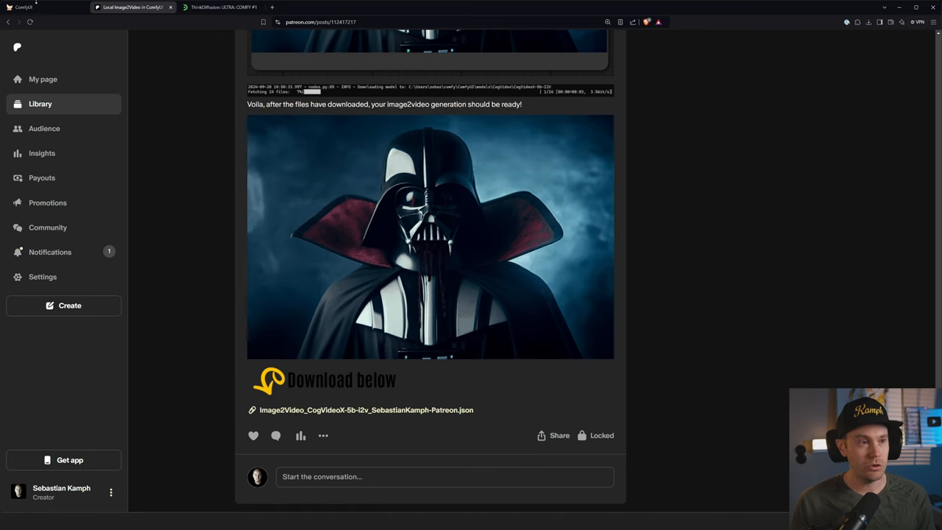
click(44, 6)
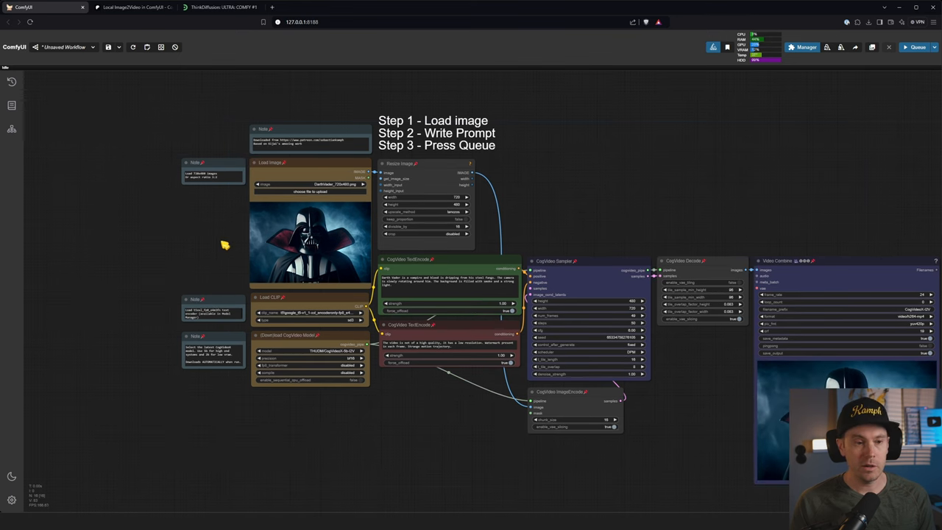
Step: Set Load CLIP's clip_name to t5\google_t5-v1_1-xxl_encoderonly-fp8_e4m3fn.safetensors
scroll(up, 3)
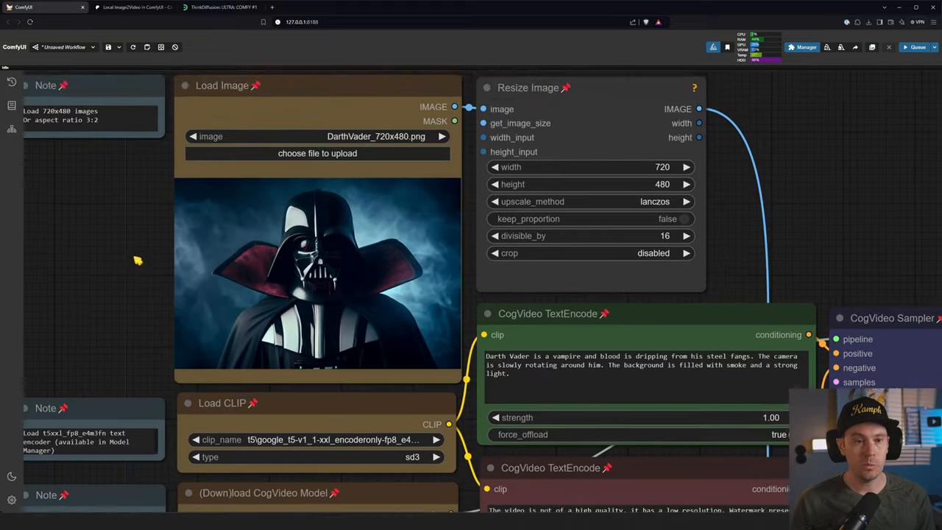
scroll(up, 3)
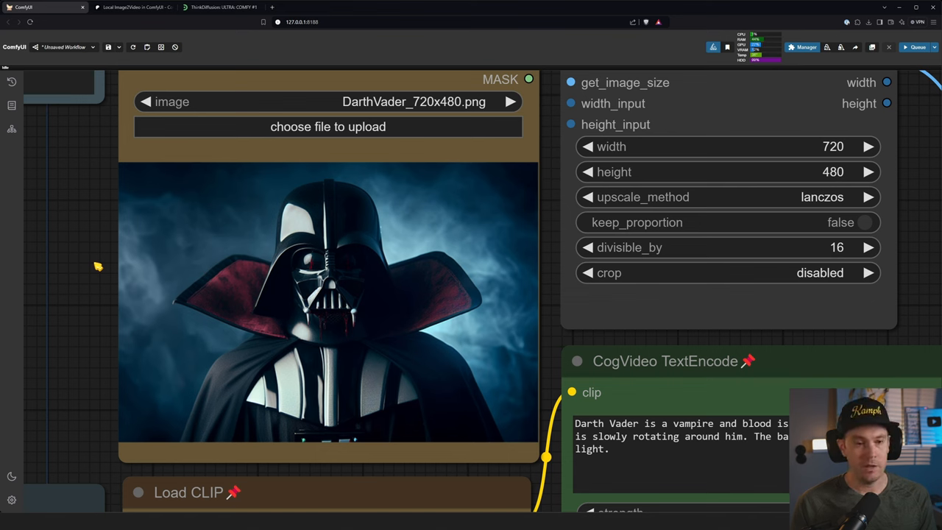
mouse_move(360, 217)
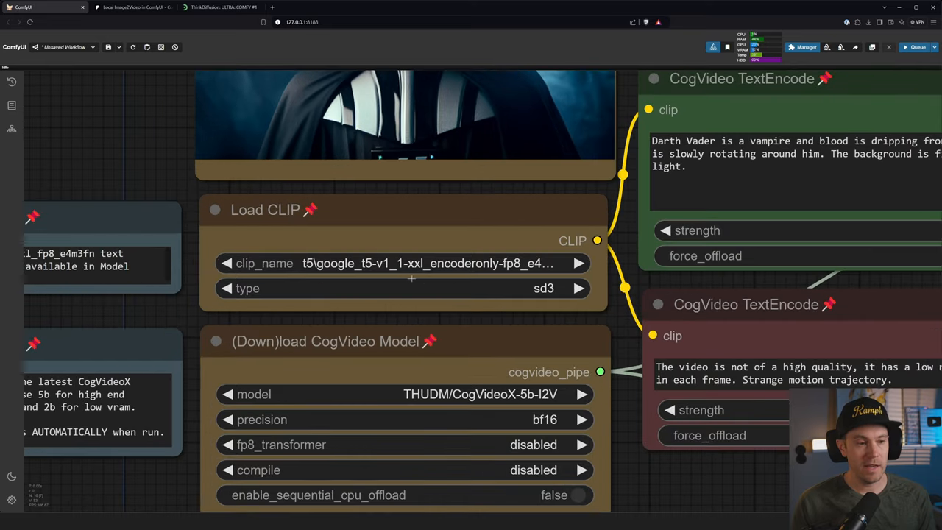
click(405, 263)
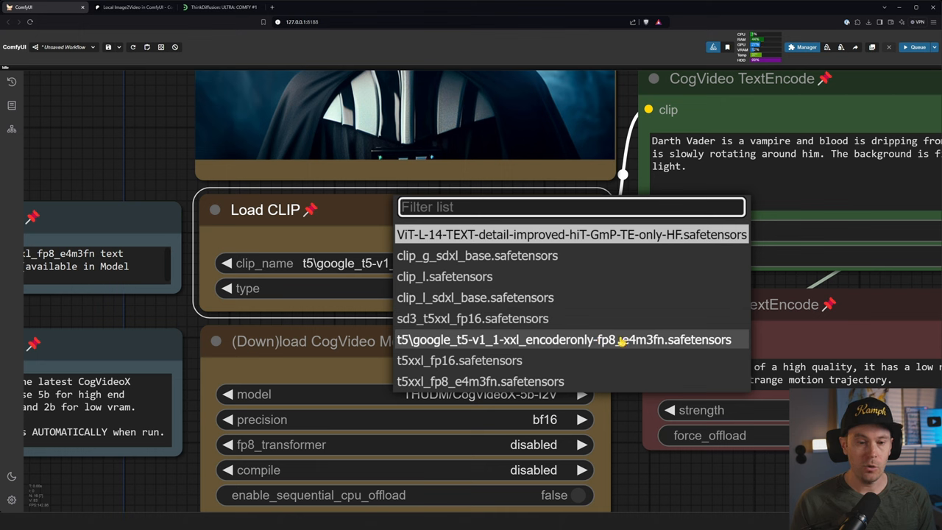
mouse_move(535, 372)
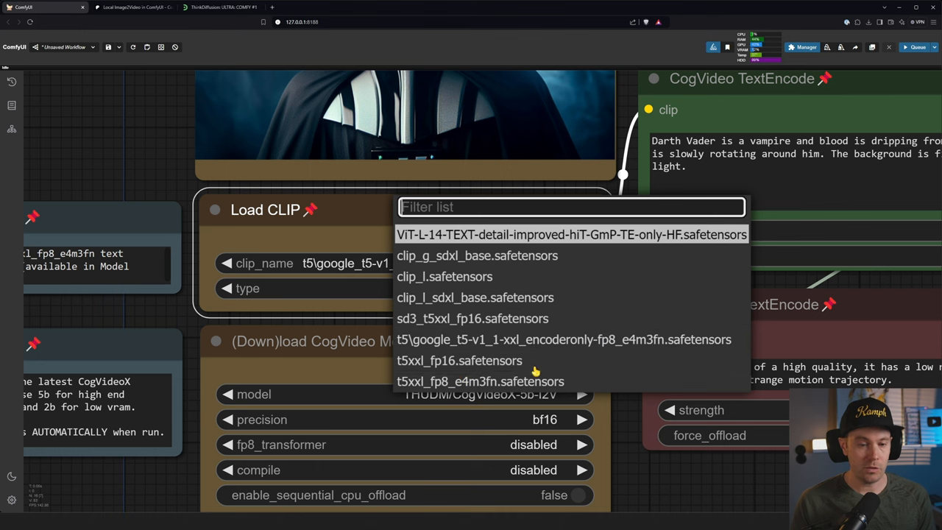
mouse_move(446, 346)
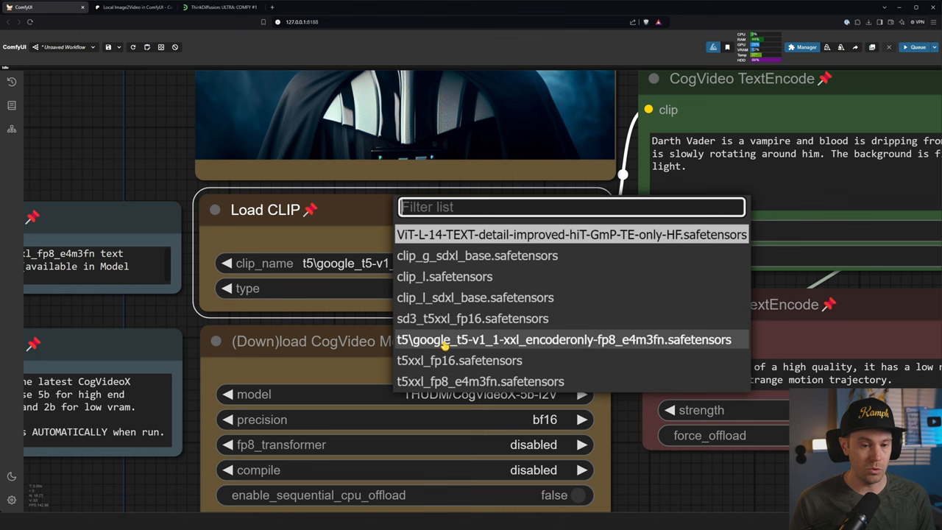
mouse_move(480, 381)
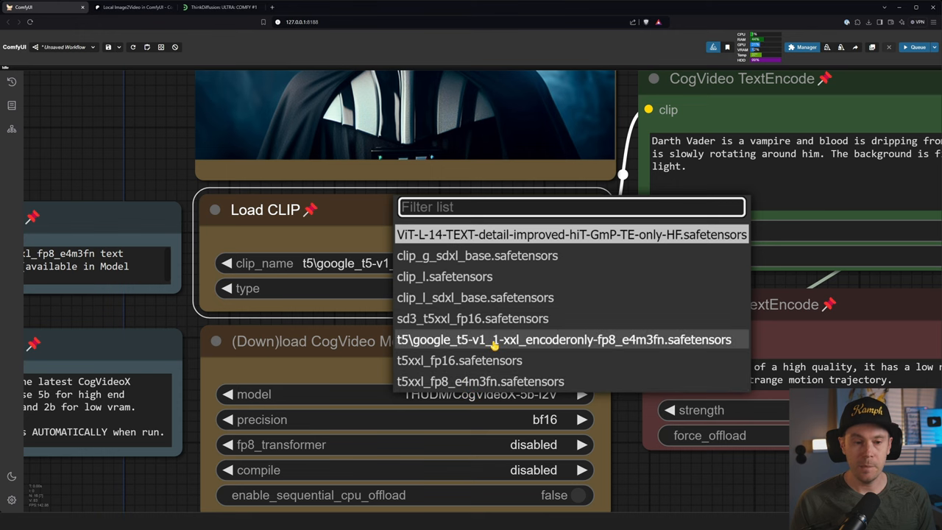
click(564, 339)
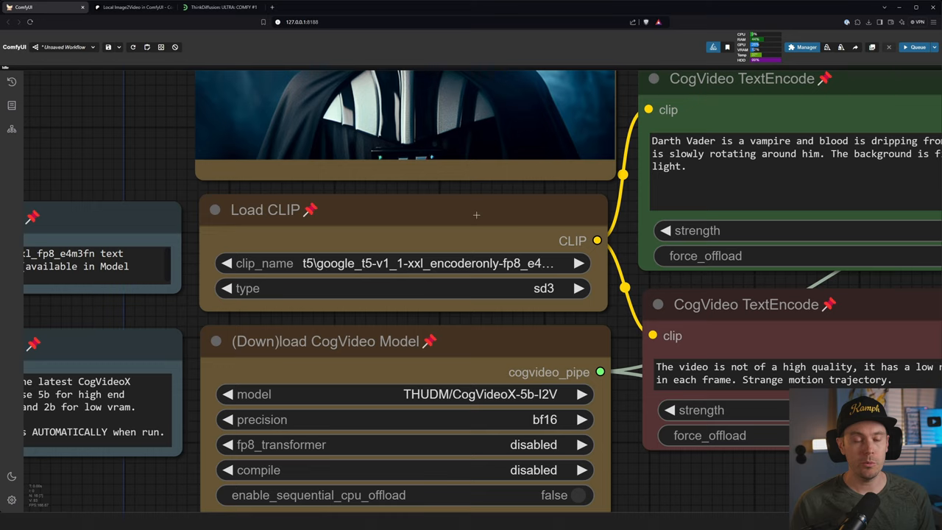
Step: On ThinkDiffusion, install rgthree's nodes and the CogVideoX Wrapper, then restart ComfyUI
click(218, 6)
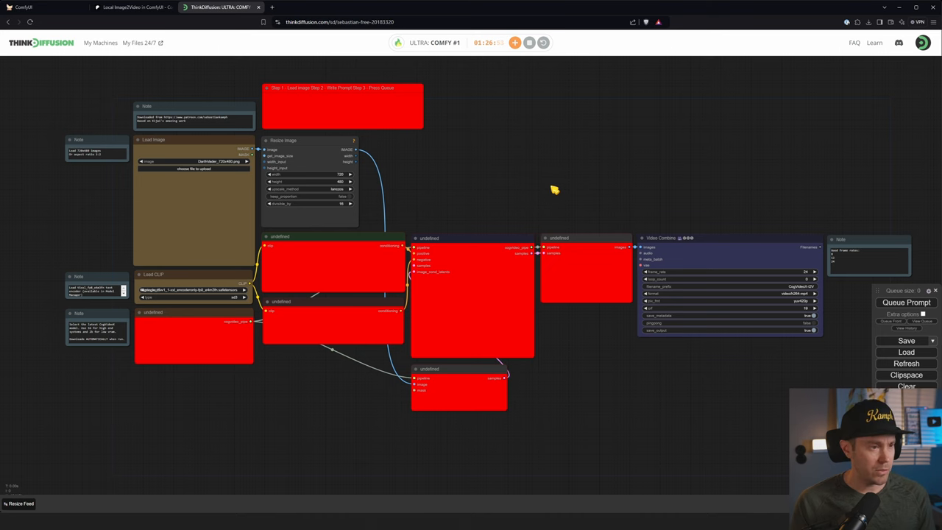
mouse_move(541, 191)
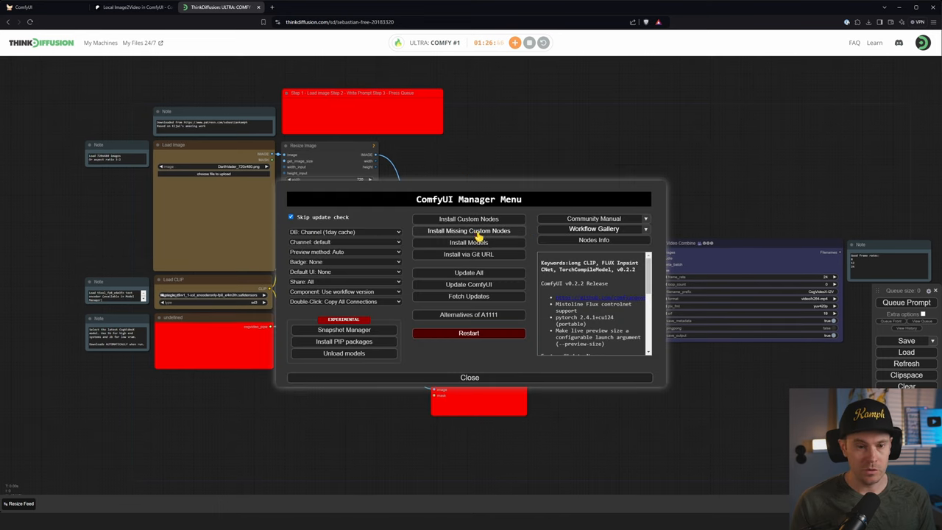
click(469, 230)
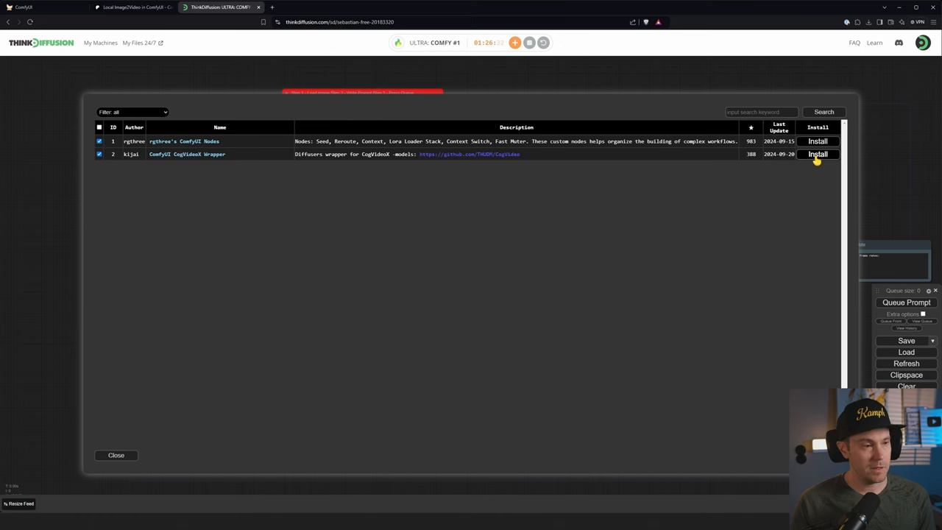
click(817, 153)
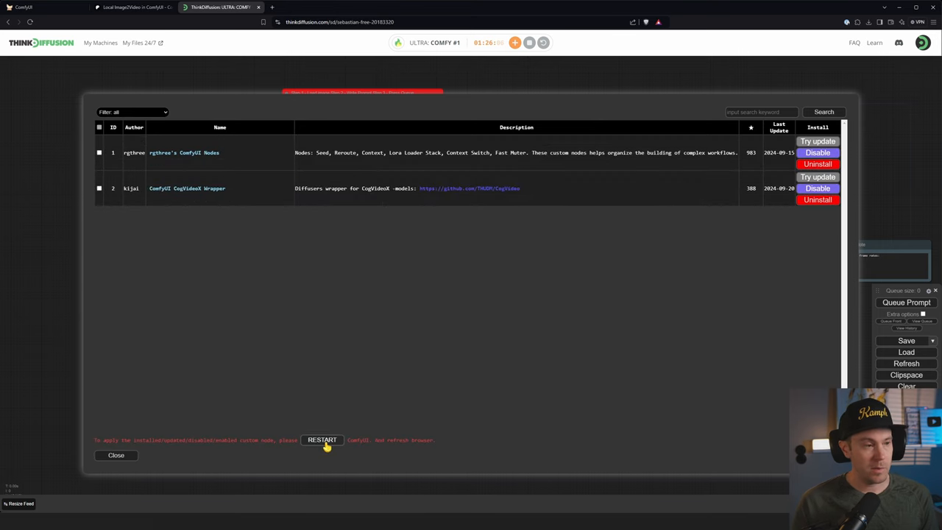
click(321, 439)
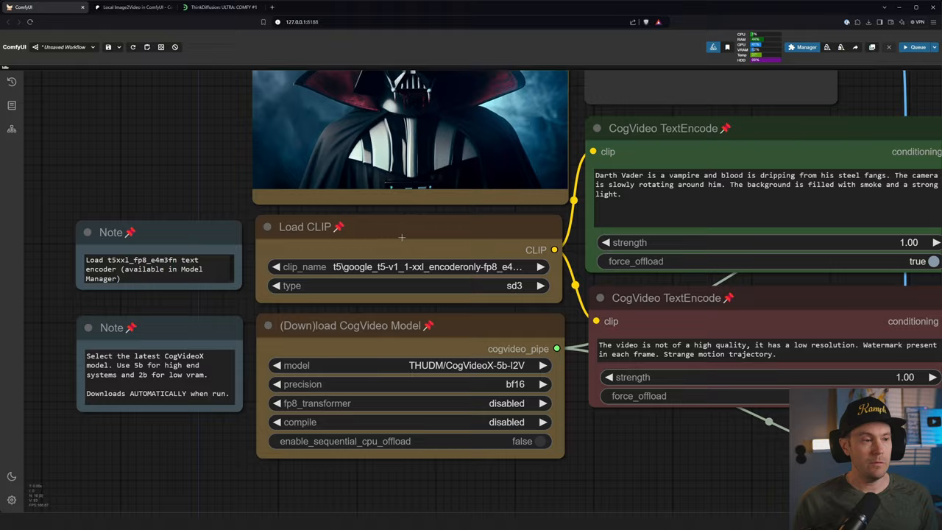
Step: Search 'fp8' in the Model Manager and install google-t5/t5-v1_1-xxl_encoderonly-fp8_e4m3fn
scroll(down, 3)
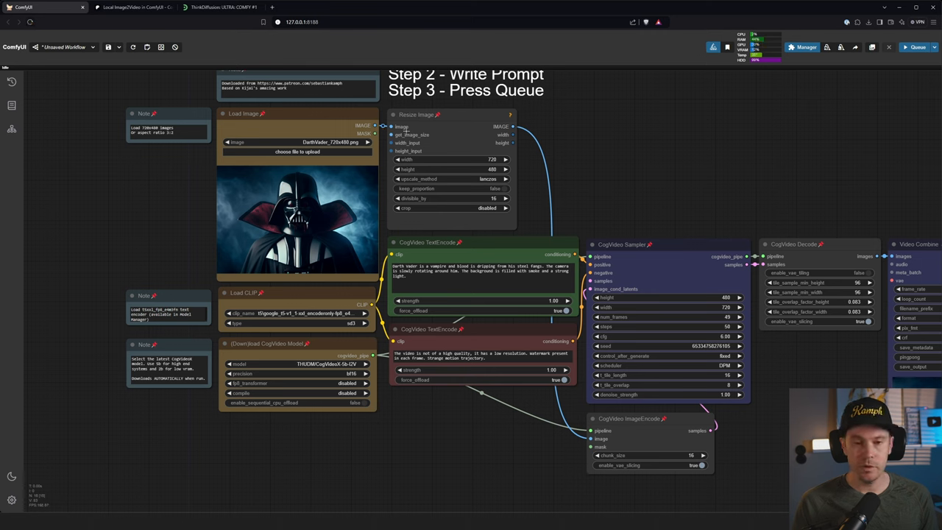
click(806, 46)
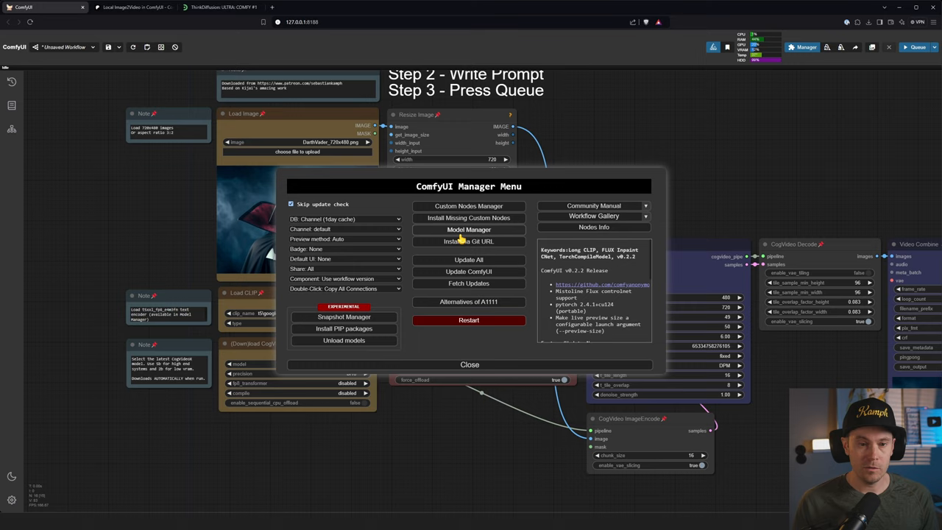
click(468, 229)
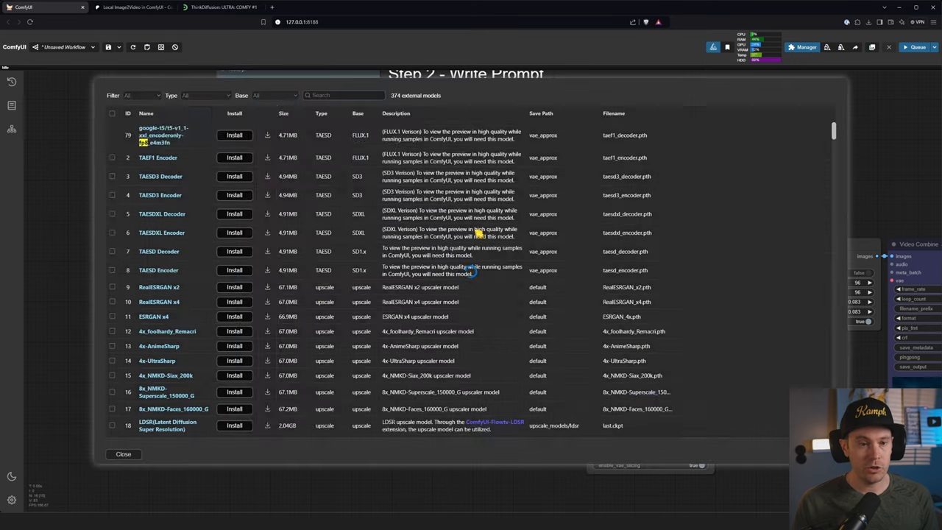
text(fp8_e4)
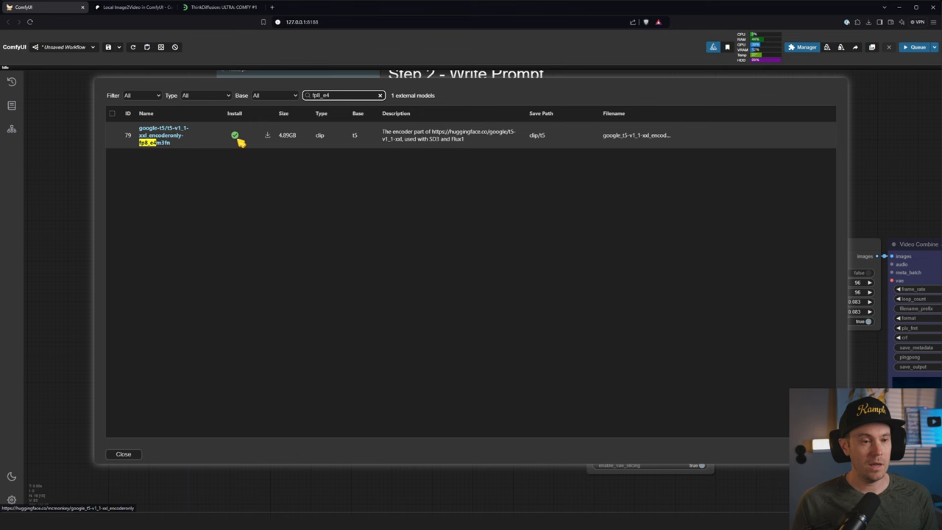
mouse_move(221, 139)
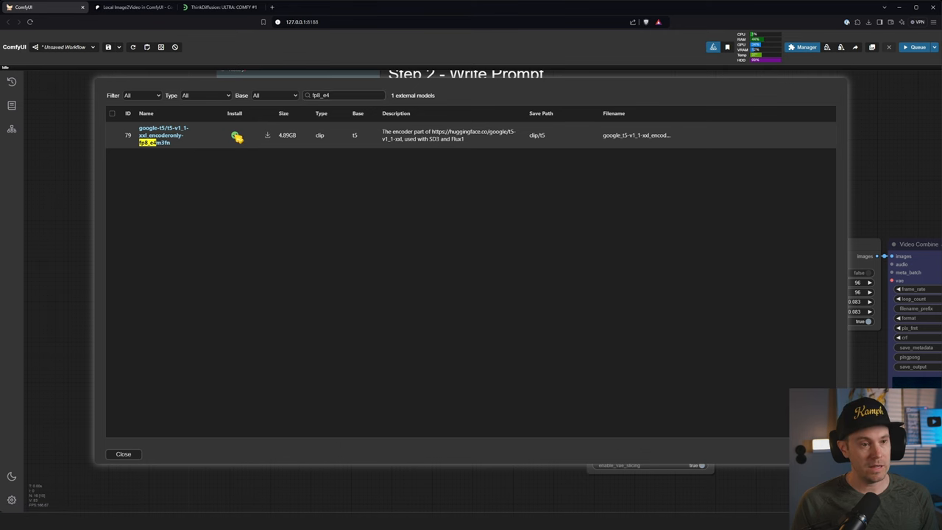
click(221, 7)
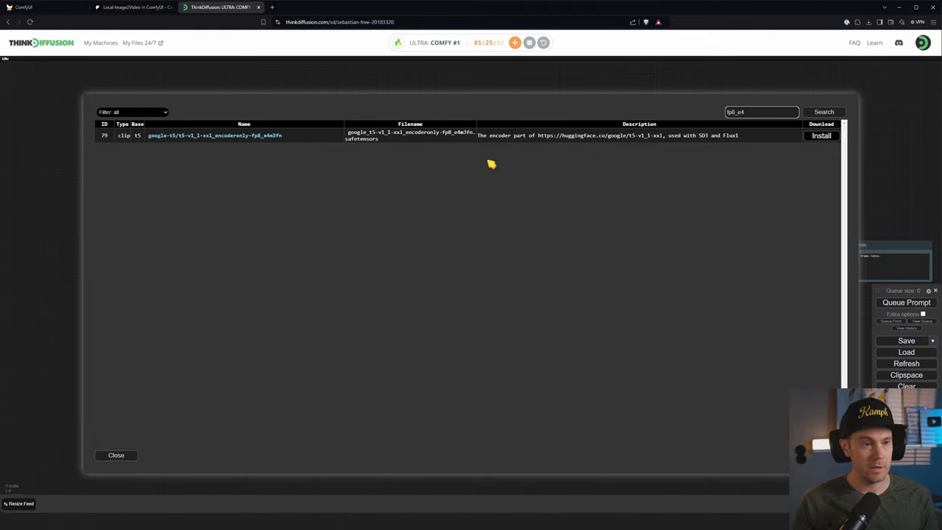
mouse_move(821, 174)
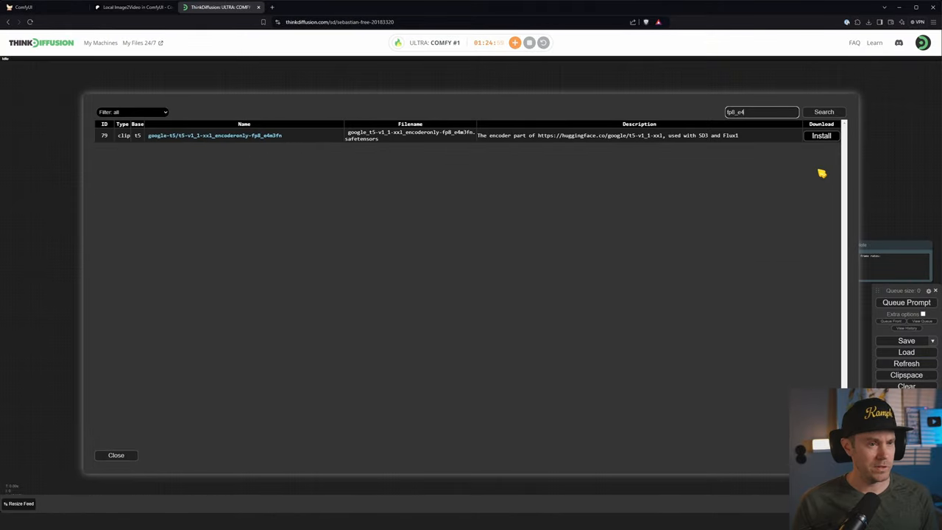
mouse_move(804, 175)
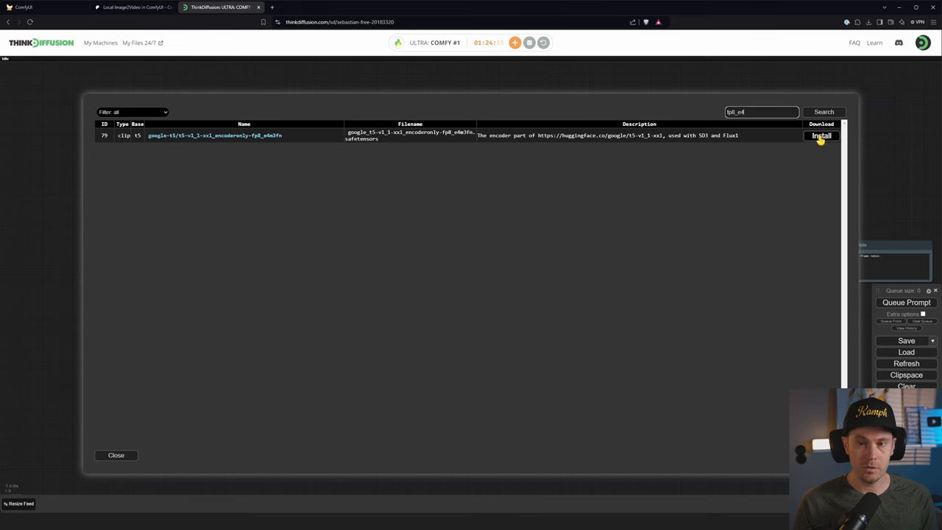
click(821, 135)
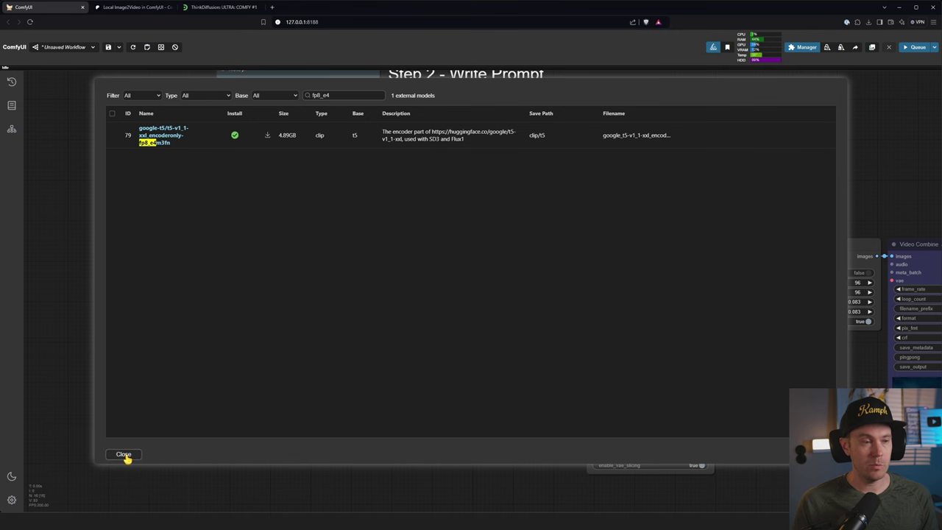
Step: Close the Manager and set '[Beta] Use new menu and workflow management' to Top
click(123, 454)
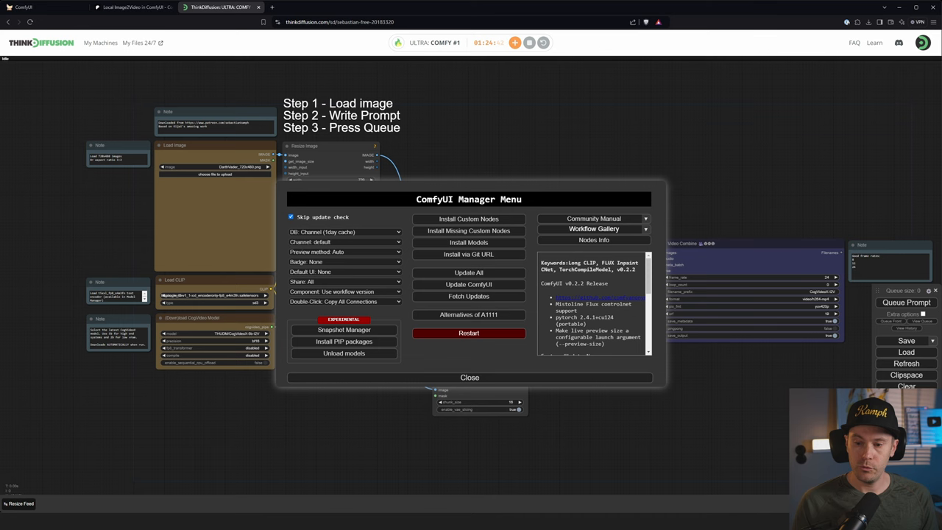
mouse_move(890, 294)
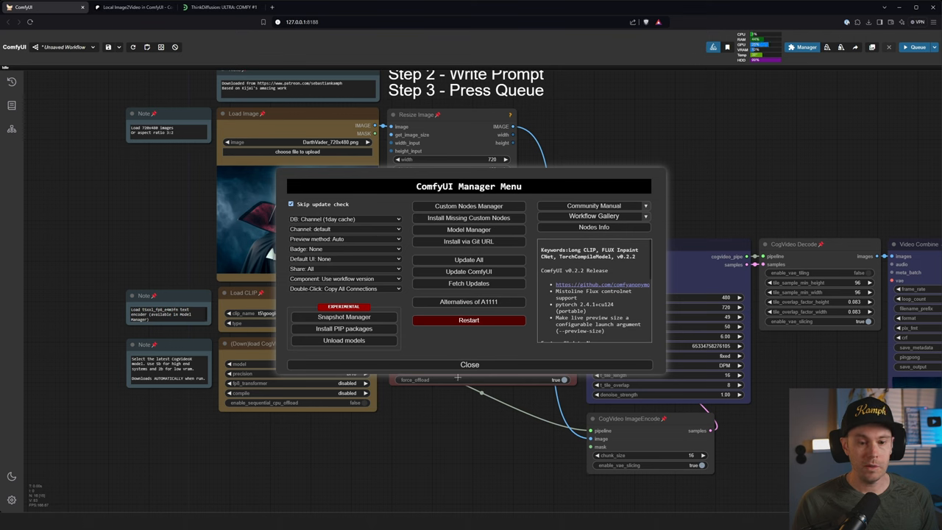
click(469, 364)
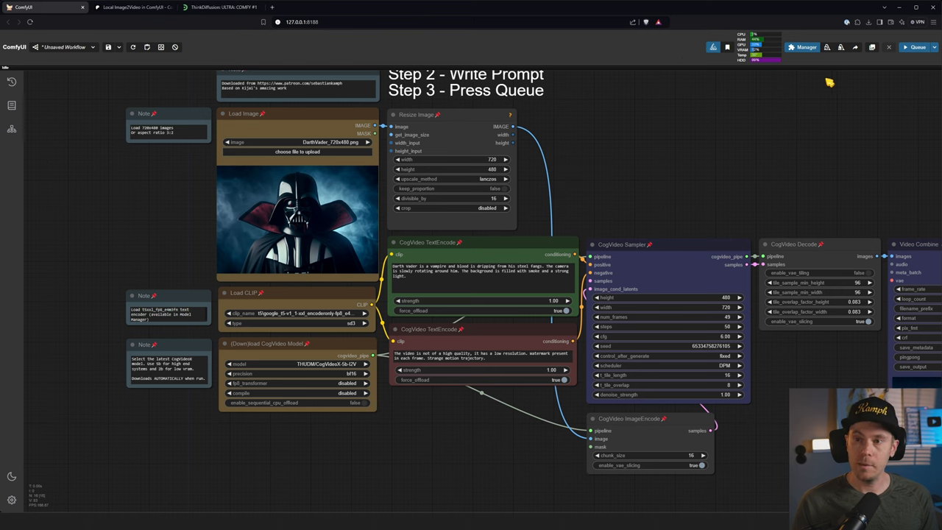
mouse_move(573, 100)
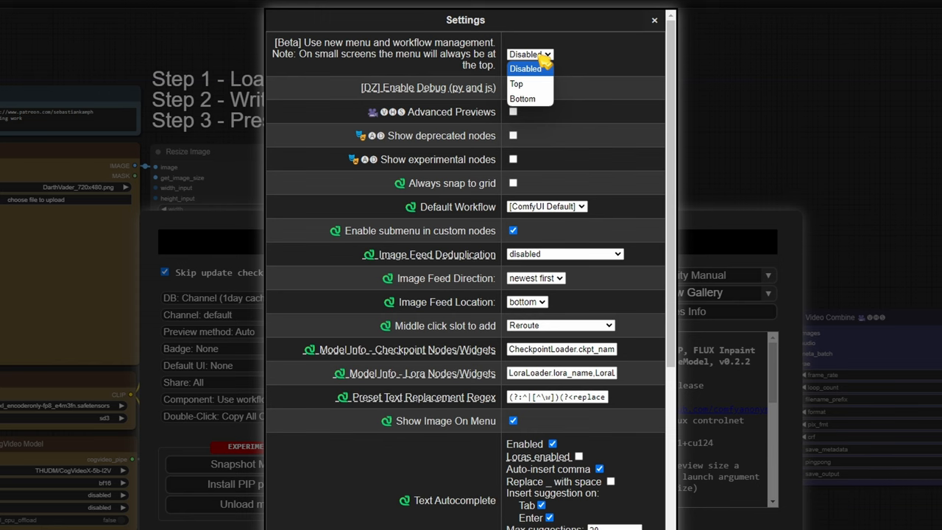
click(525, 69)
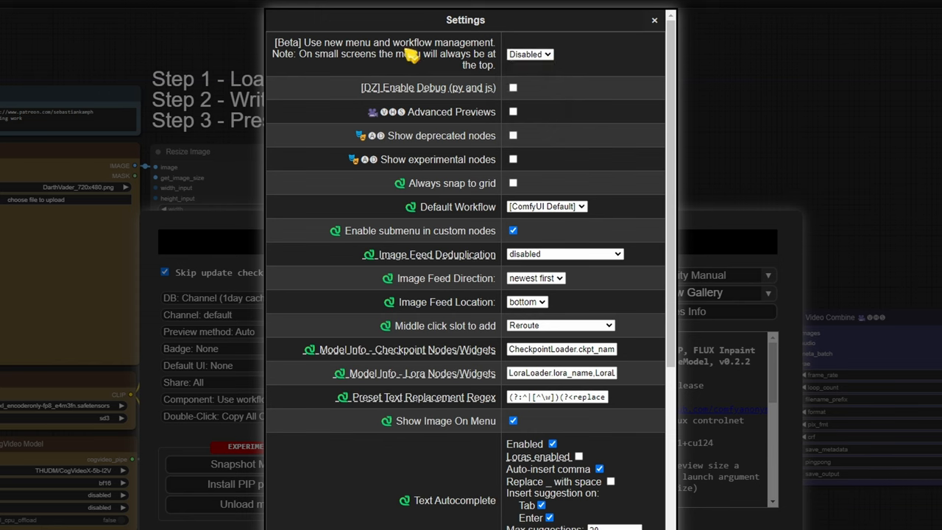
mouse_move(323, 51)
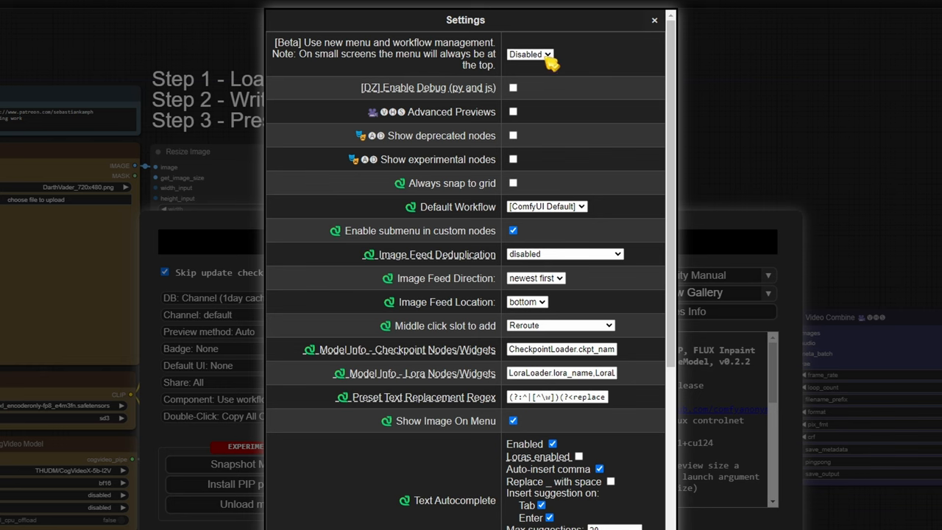
click(529, 53)
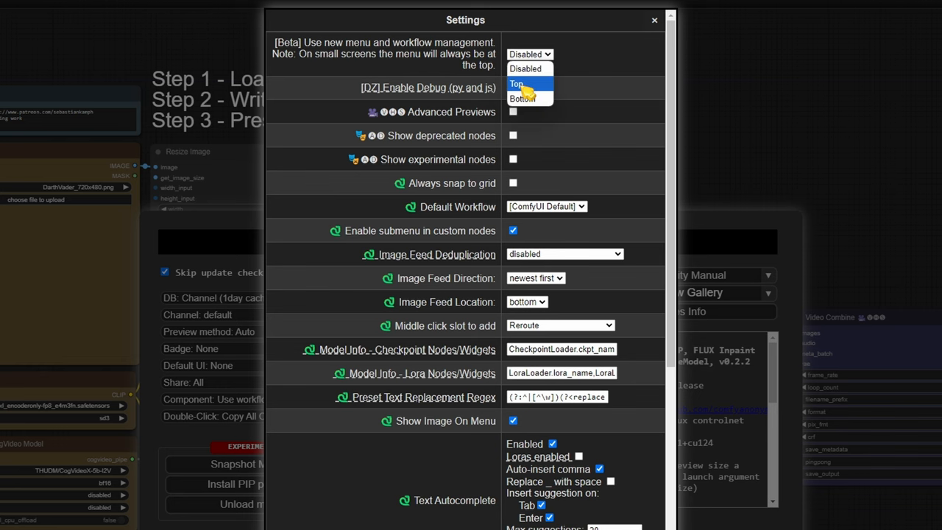
click(653, 19)
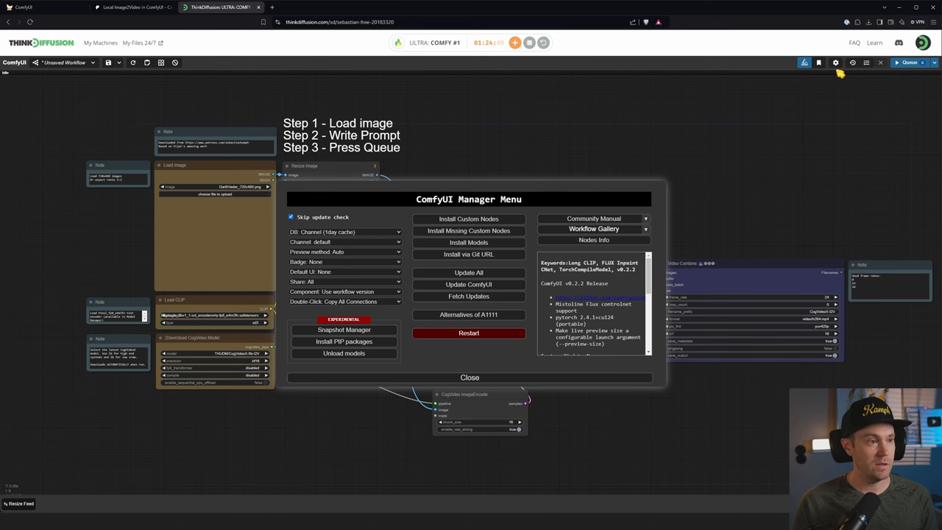
Step: Choose THUDM/CogVideoX-5b-I2V as the (Down)load CogVideo Model node's model
click(470, 376)
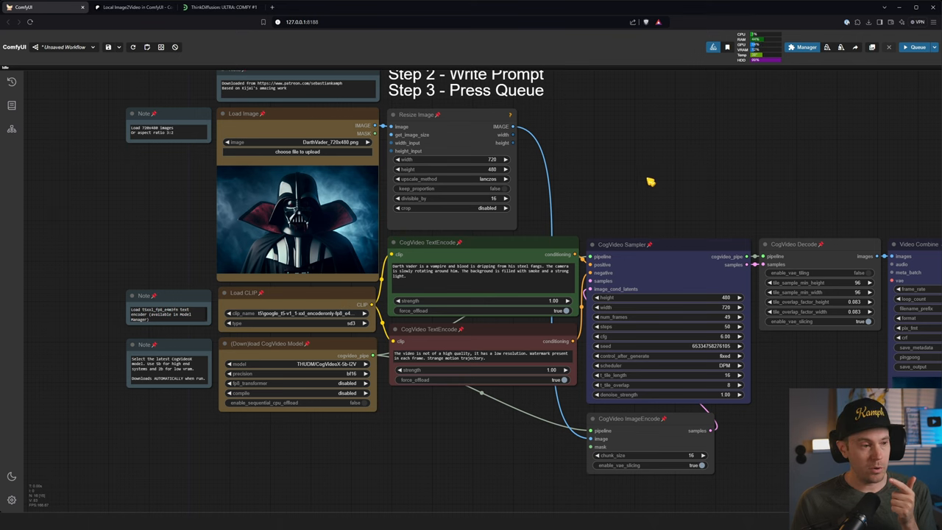
mouse_move(282, 405)
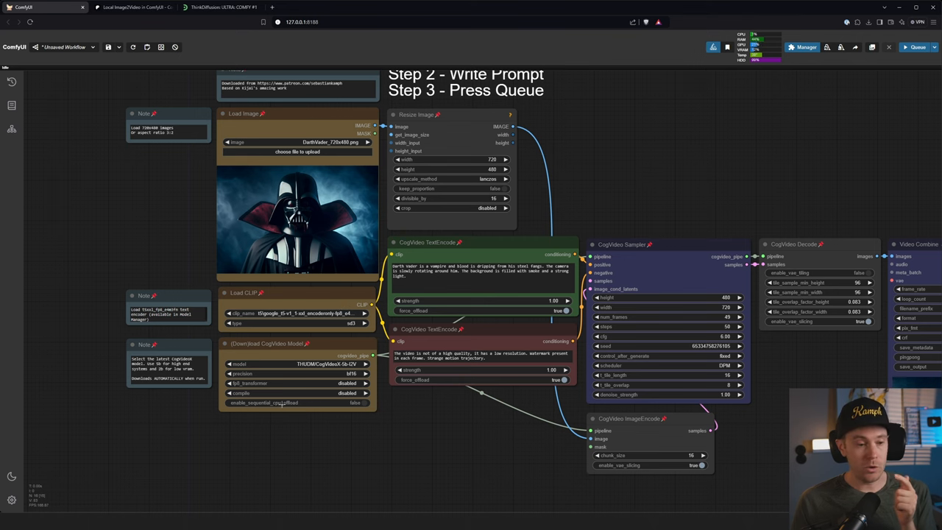
scroll(up, 3)
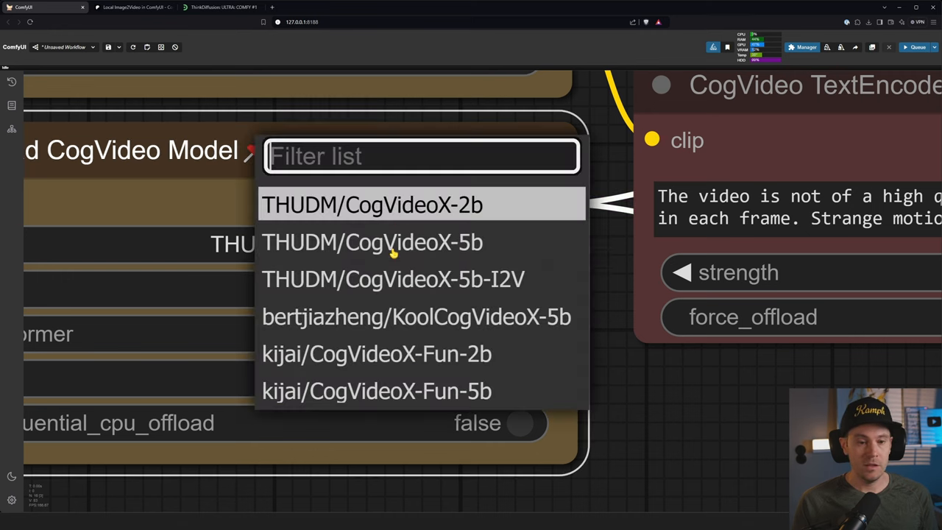
mouse_move(522, 278)
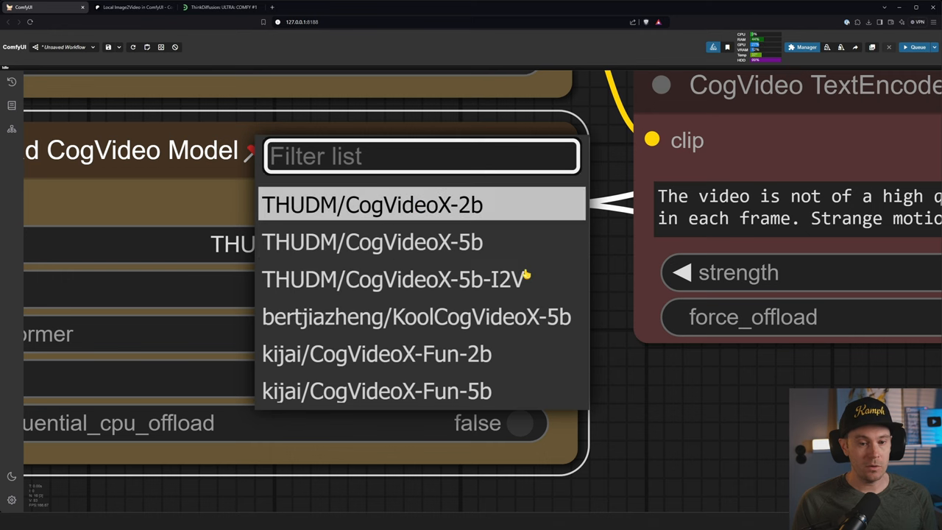
mouse_move(530, 287)
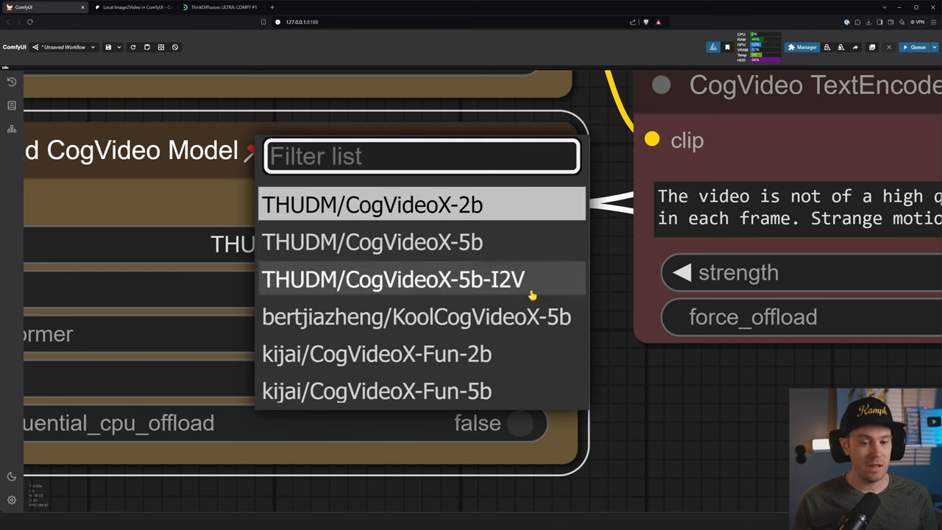
mouse_move(532, 241)
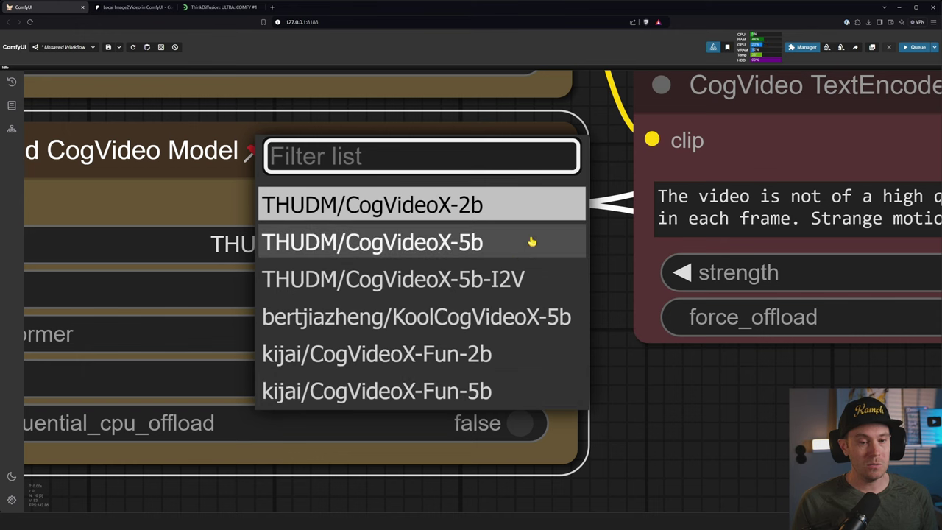
mouse_move(392, 279)
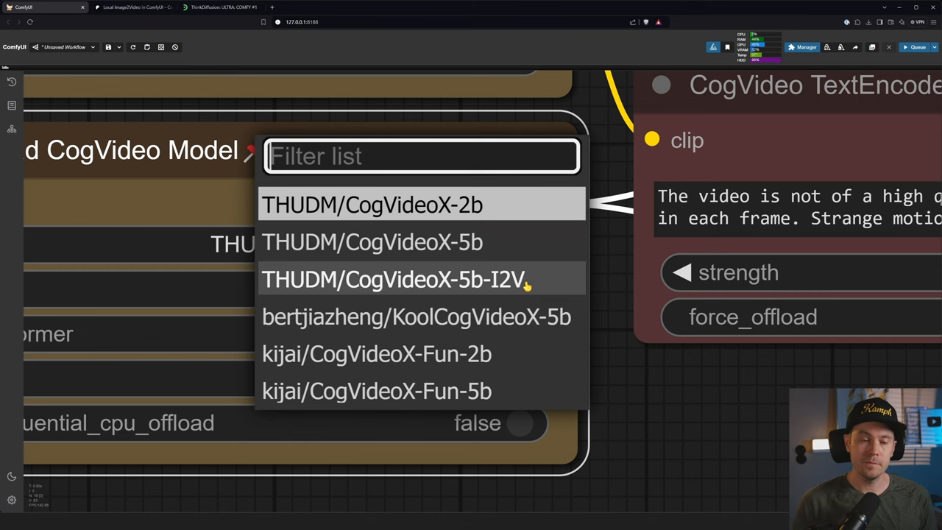
click(394, 278)
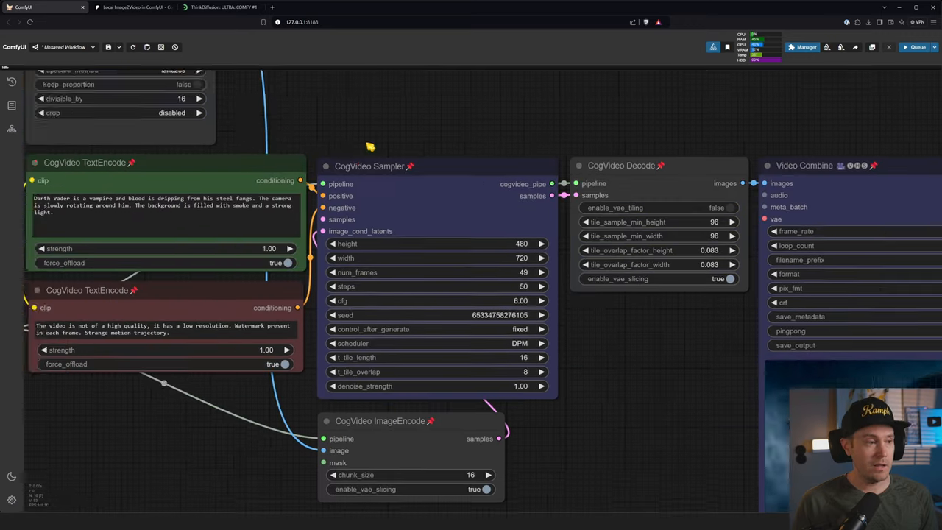
scroll(up, 3)
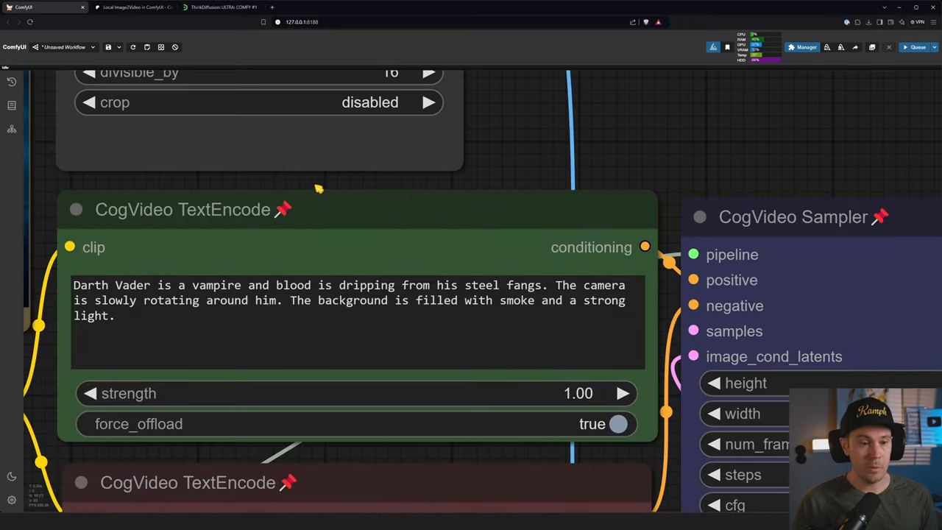
scroll(up, 3)
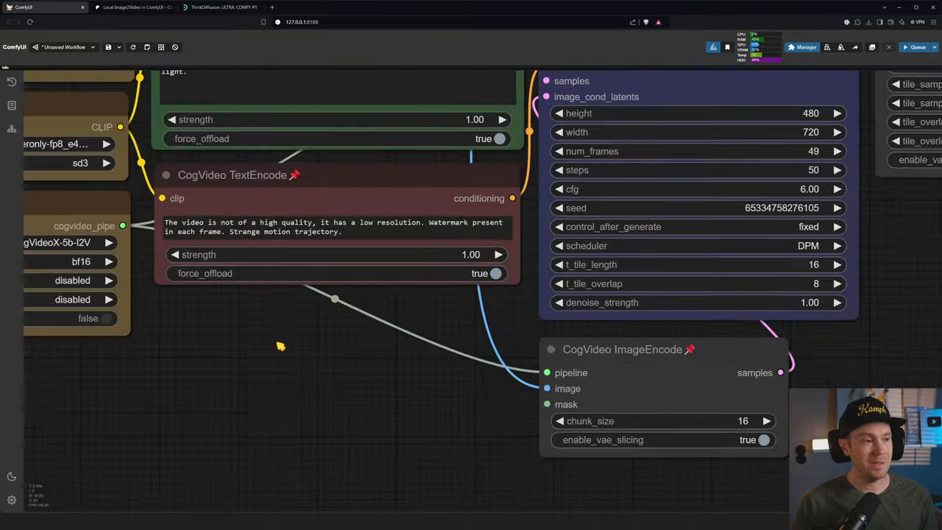
scroll(up, 3)
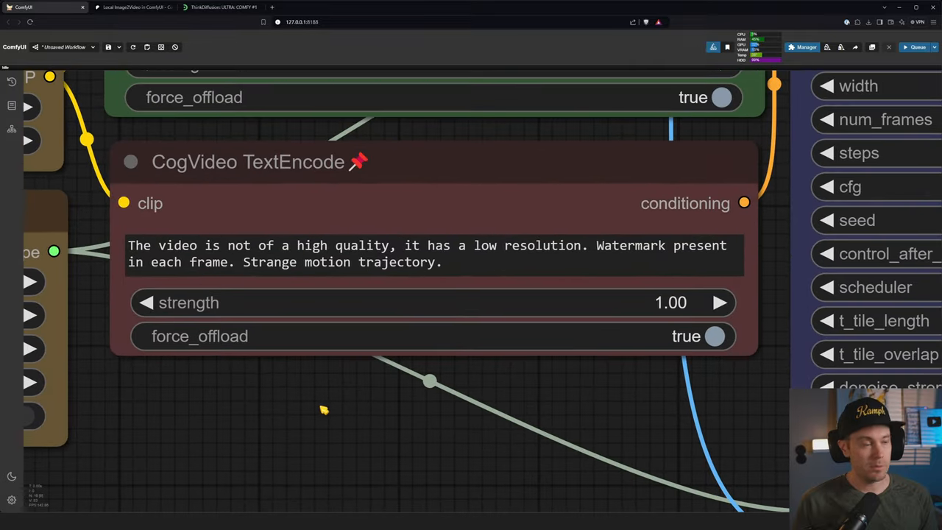
mouse_move(324, 410)
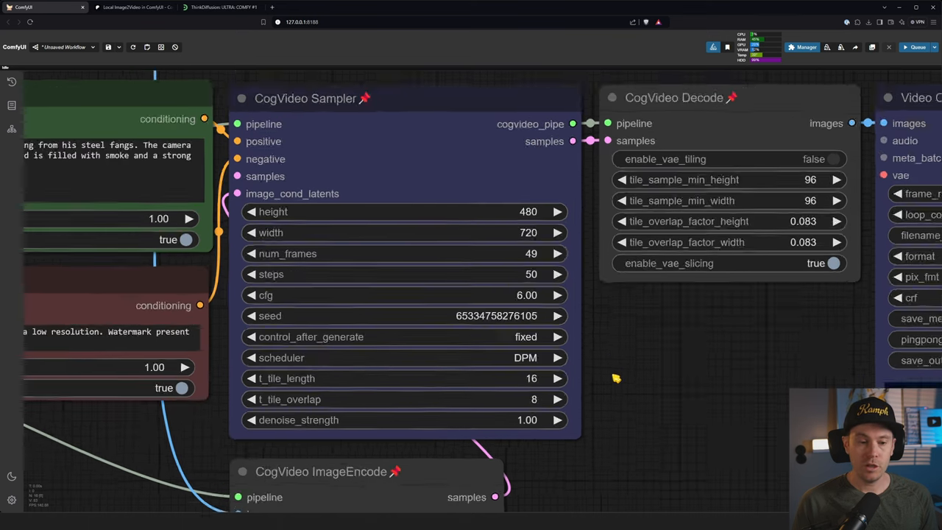
scroll(up, 3)
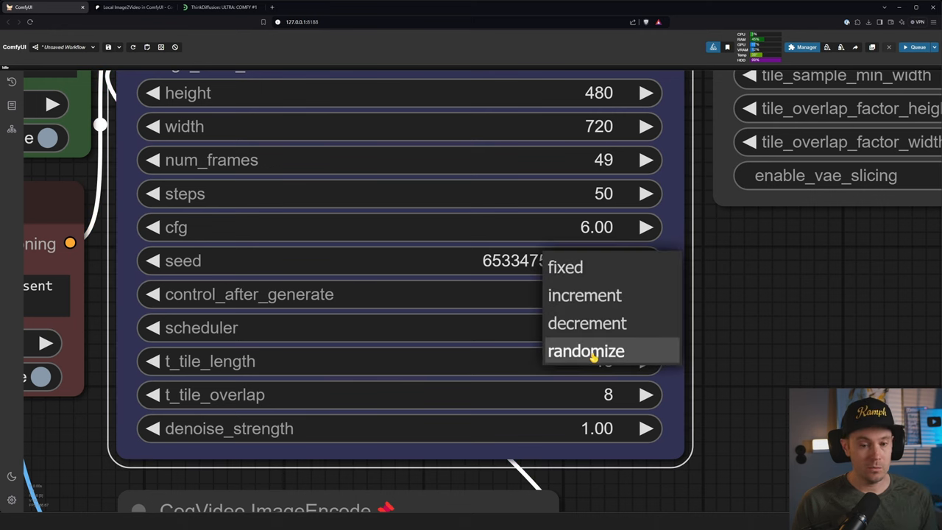
mouse_move(584, 294)
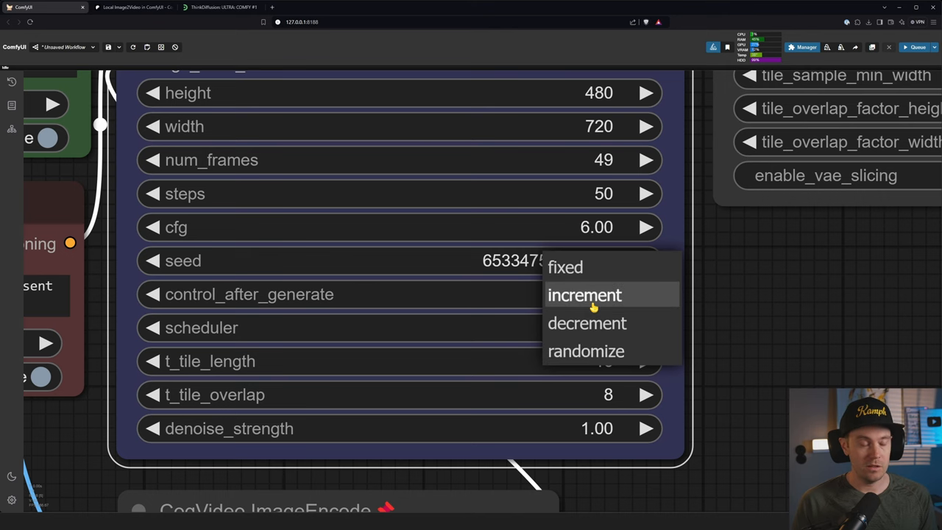
mouse_move(603, 351)
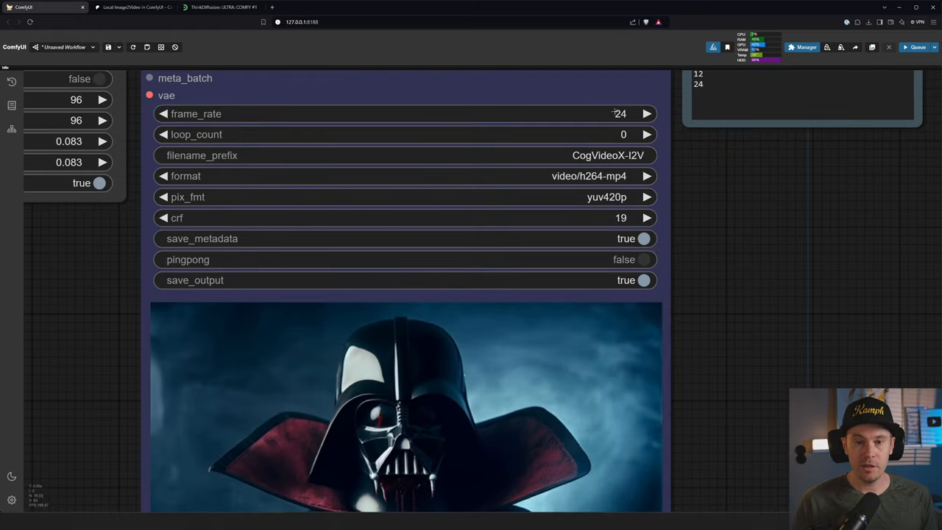
scroll(down, 3)
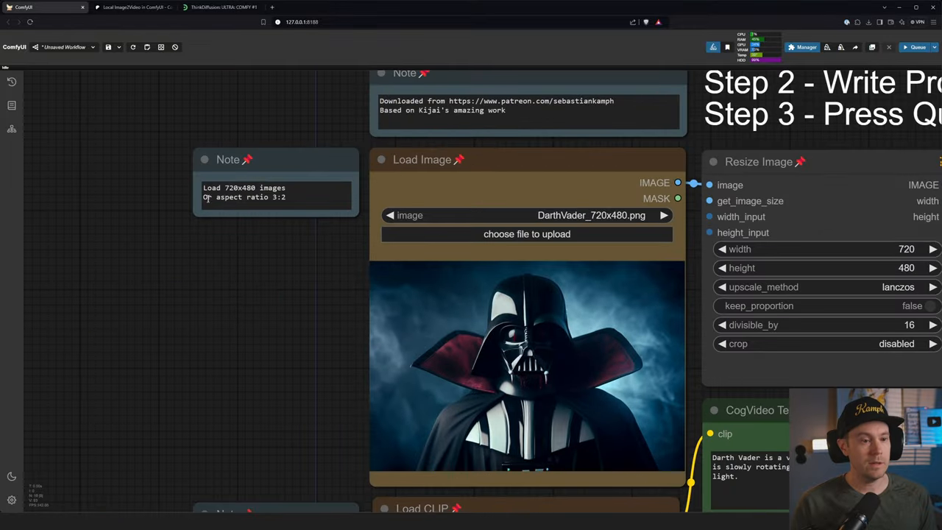
scroll(up, 3)
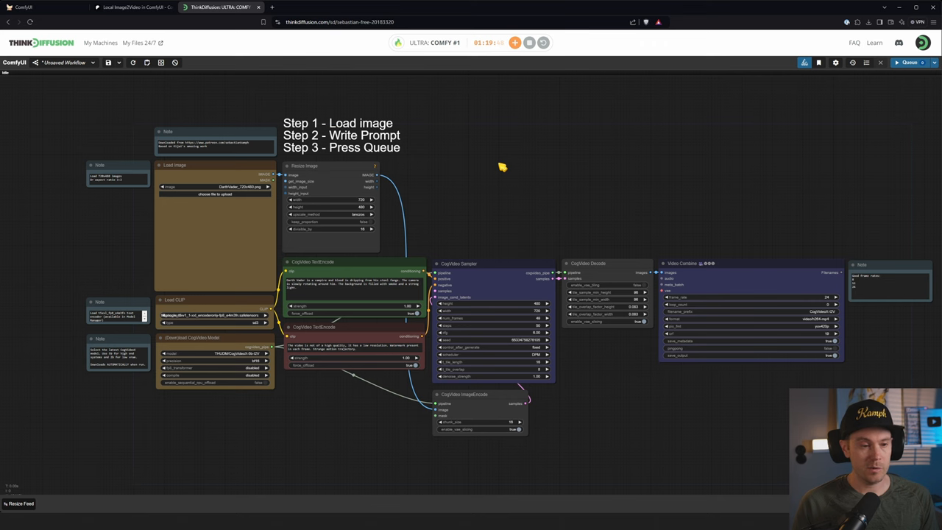
mouse_move(443, 64)
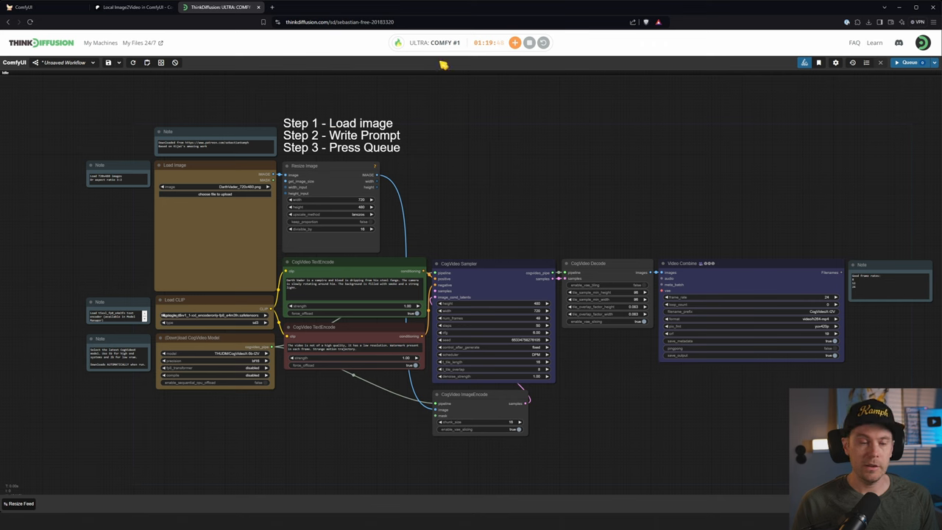
mouse_move(424, 183)
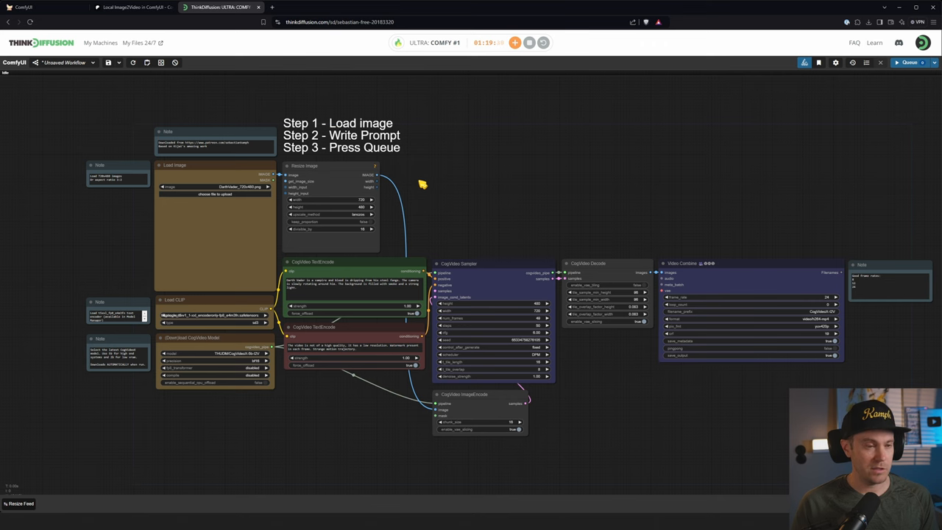
Step: Upload the mummy R2D2 720x480 image into the Load Image node
scroll(up, 3)
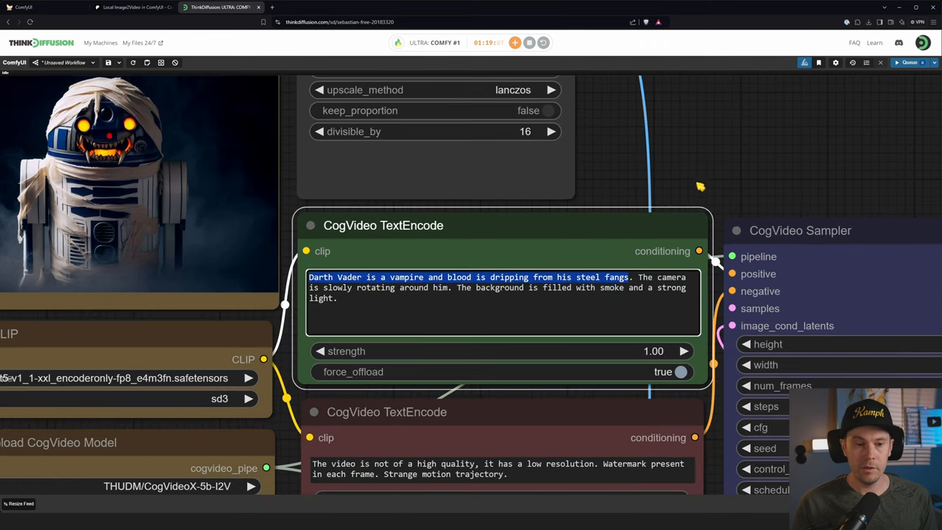
Step: Replace the Darth Vader prompt with 'R2D2 is a mummy with burning fiery eyes'
text(R2)
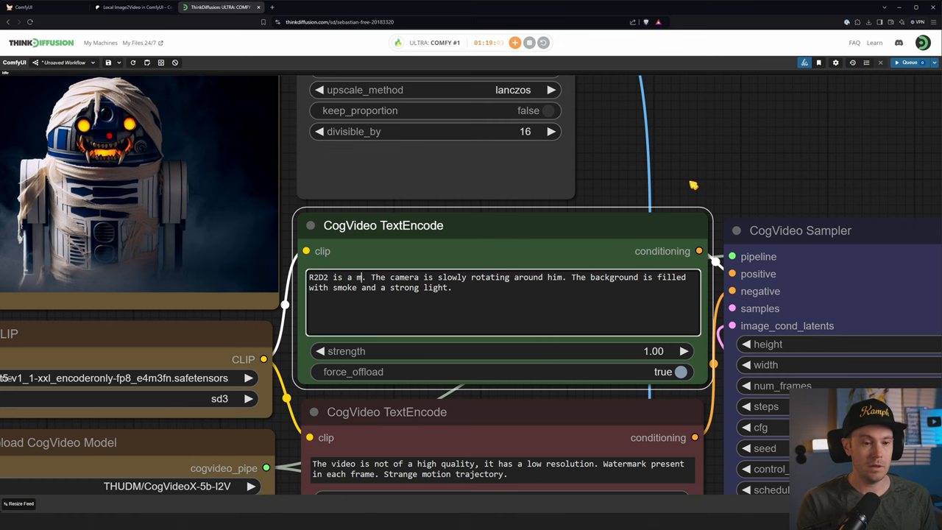
text(ummy with)
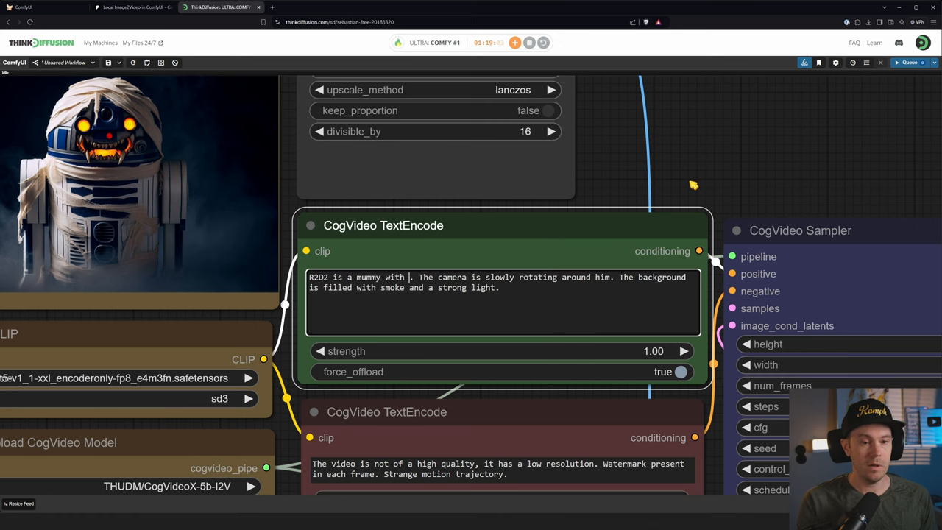
text(burning fiery eyes)
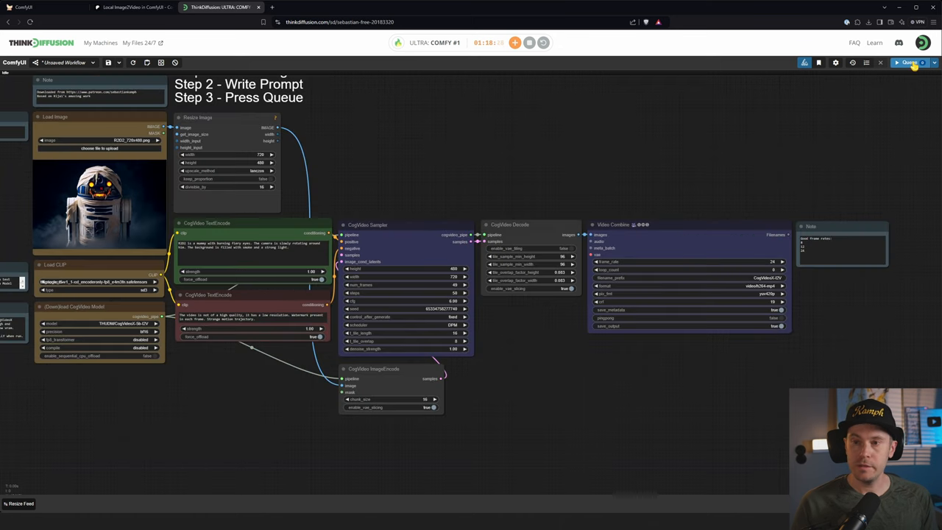
Step: After the queued run fails validation, set Load CLIP to t5xxl_fp8_e4m3fn.safetensors
click(909, 62)
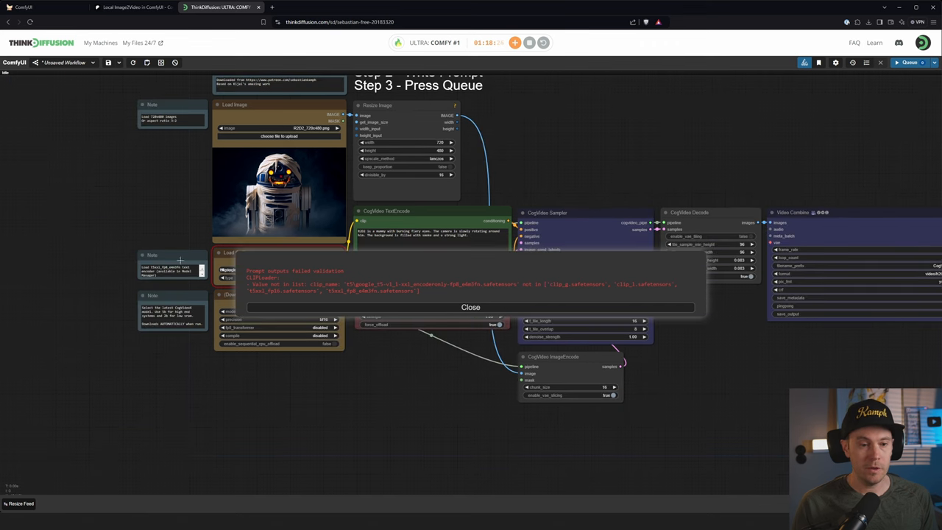
click(470, 307)
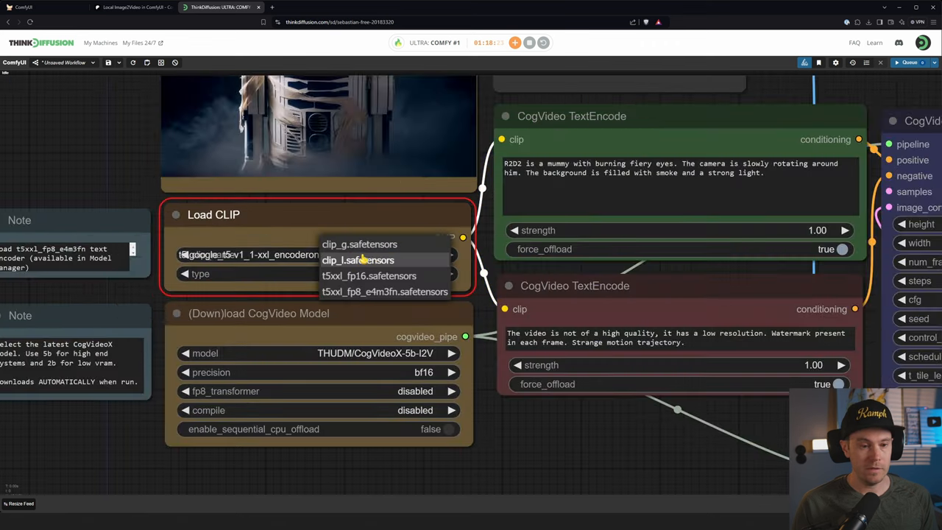
mouse_move(384, 291)
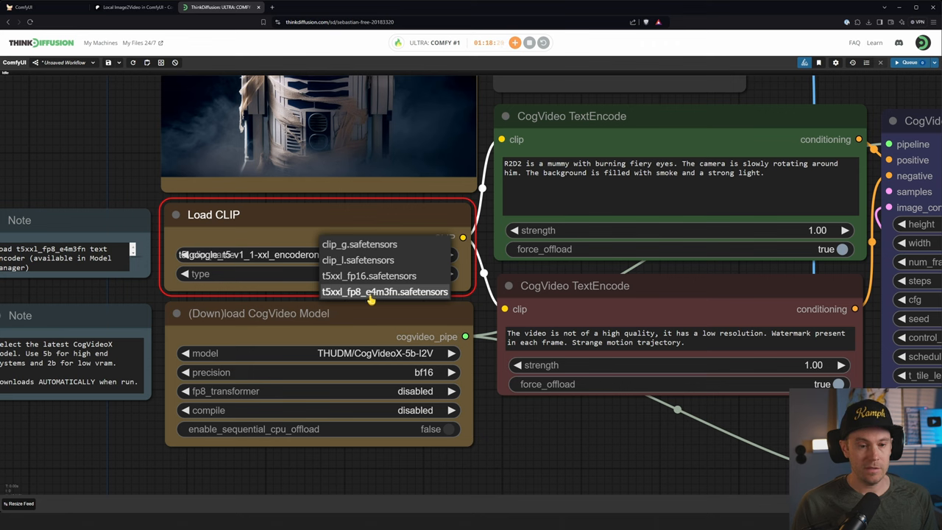
mouse_move(377, 295)
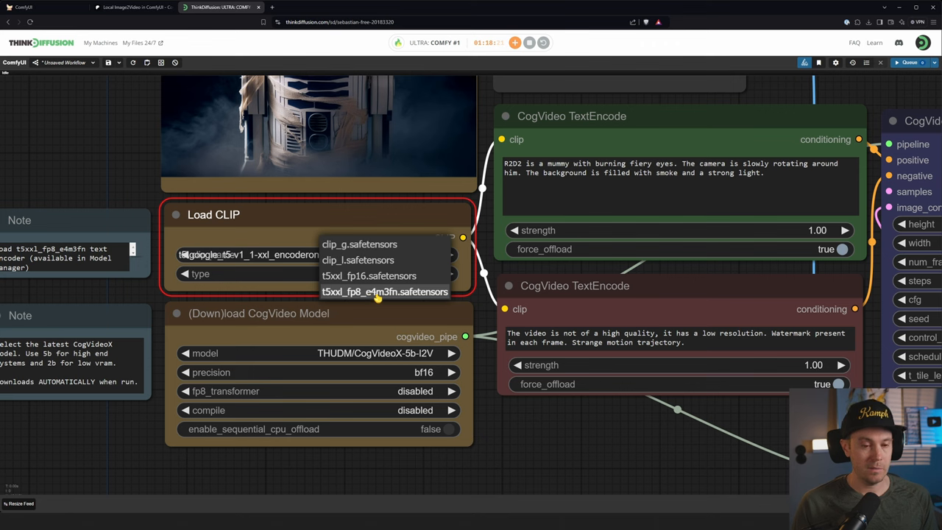
click(384, 292)
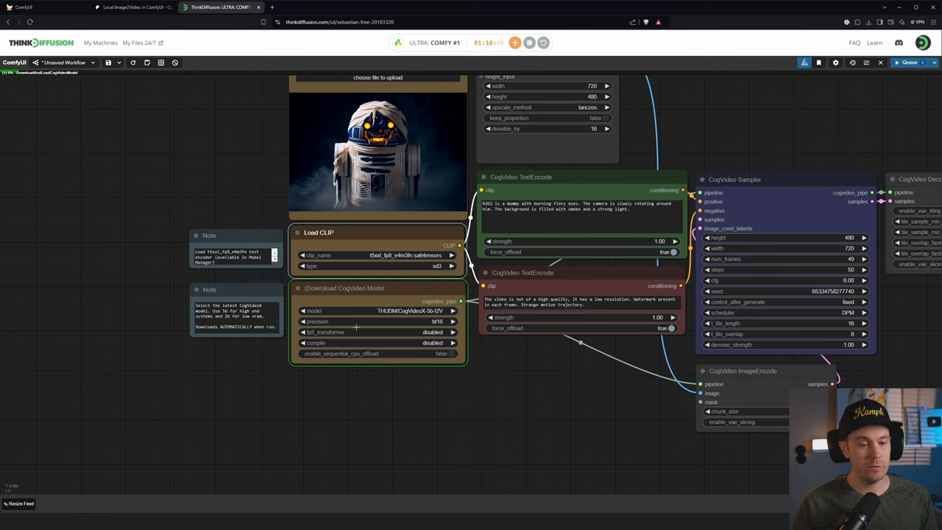
scroll(up, 3)
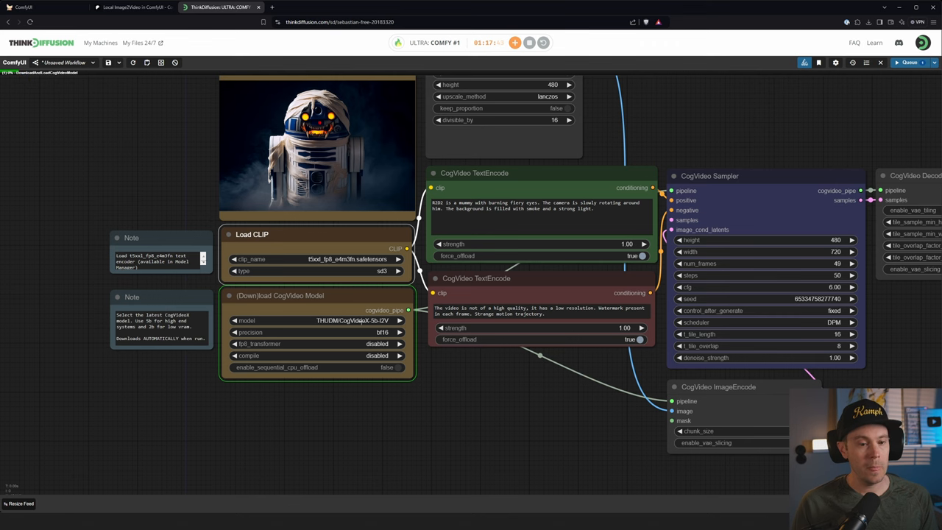
scroll(up, 3)
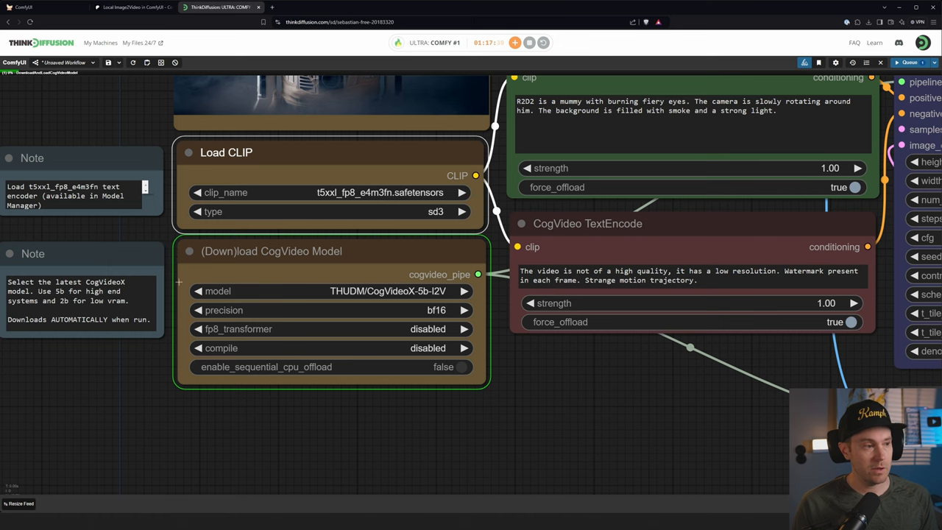
scroll(up, 3)
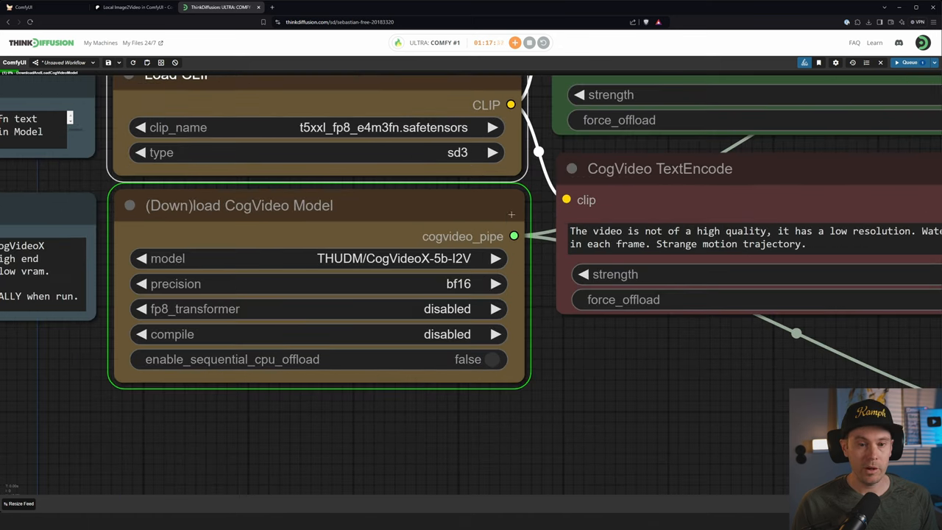
mouse_move(521, 400)
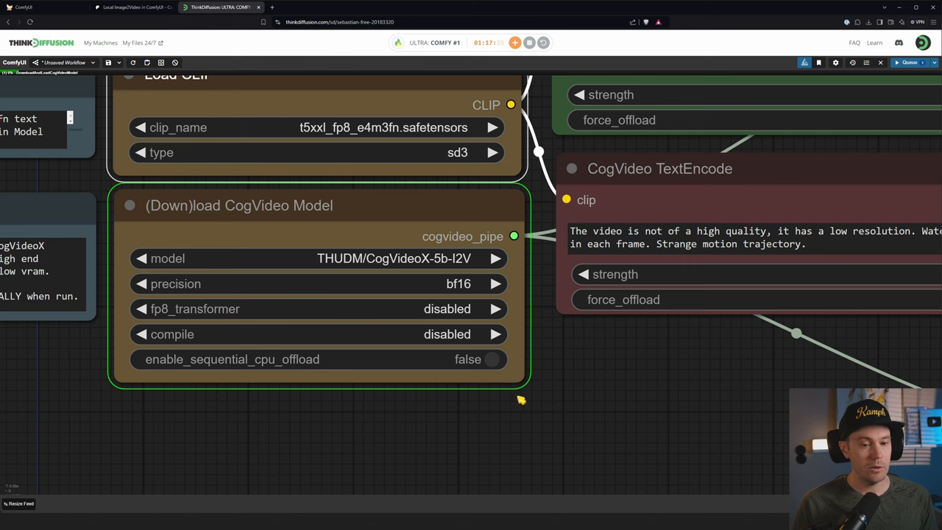
mouse_move(132, 7)
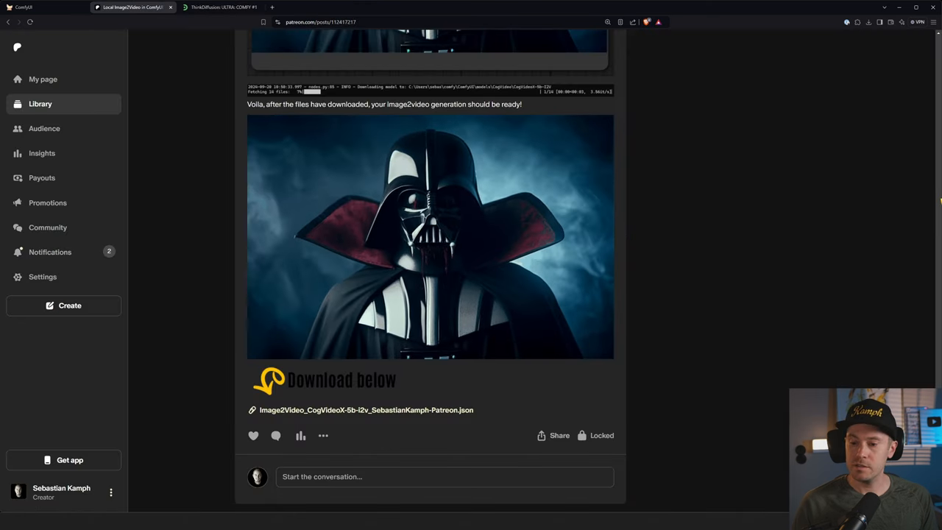
Step: Recheck the Patreon post's setup instructions, then return to the ThinkDiffusion workspace
scroll(up, 3)
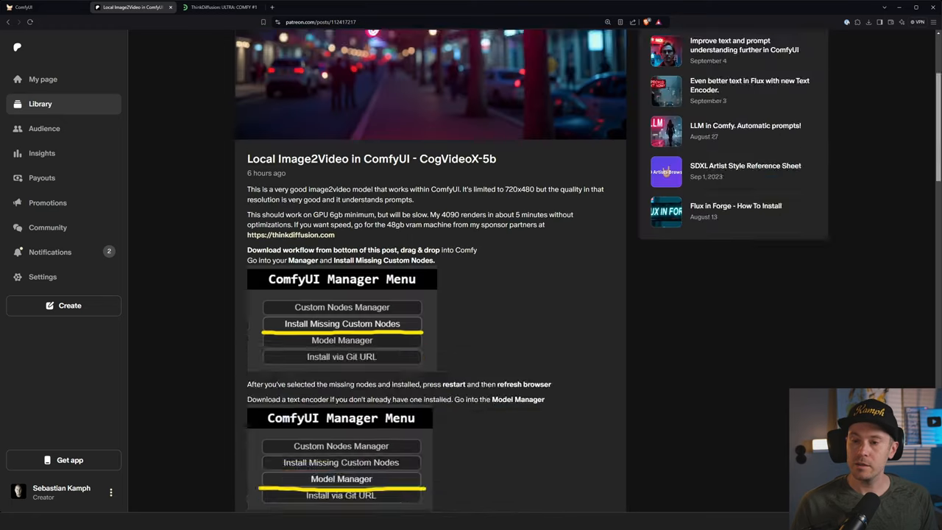
scroll(up, 3)
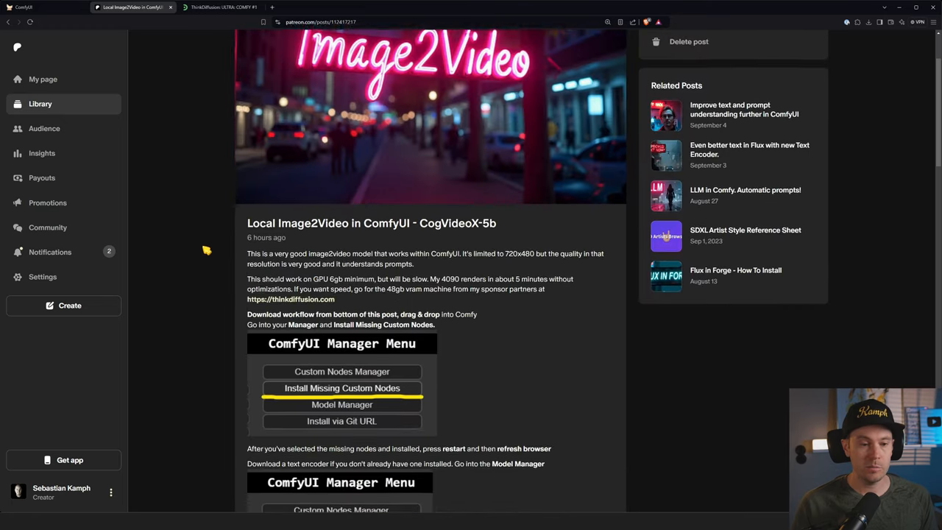
scroll(down, 3)
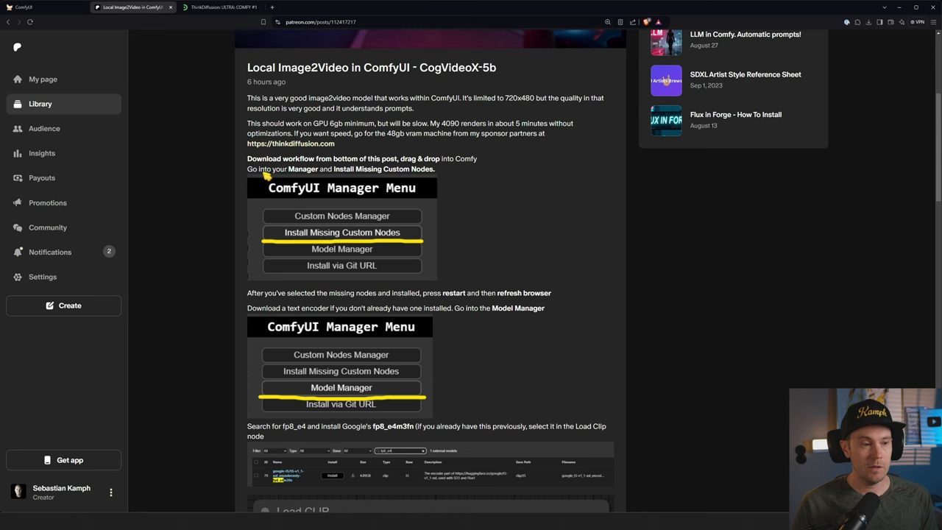
scroll(down, 3)
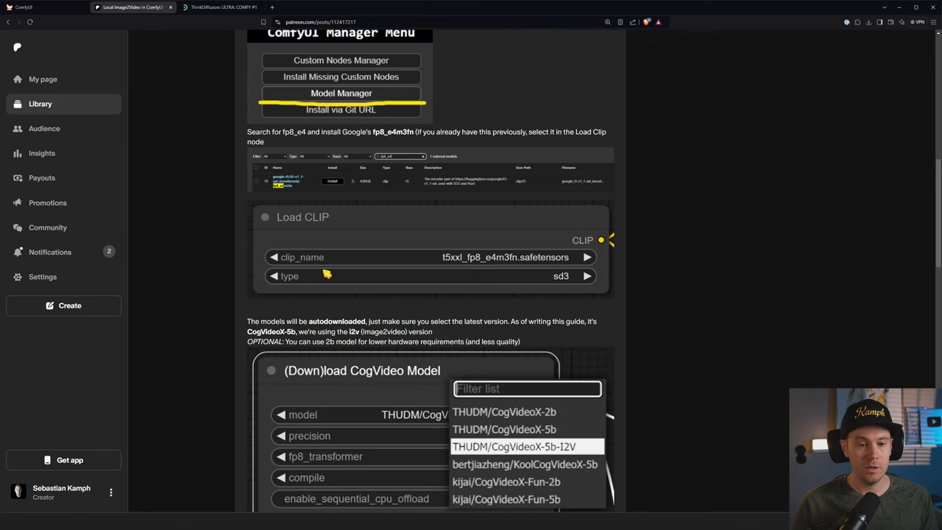
scroll(down, 3)
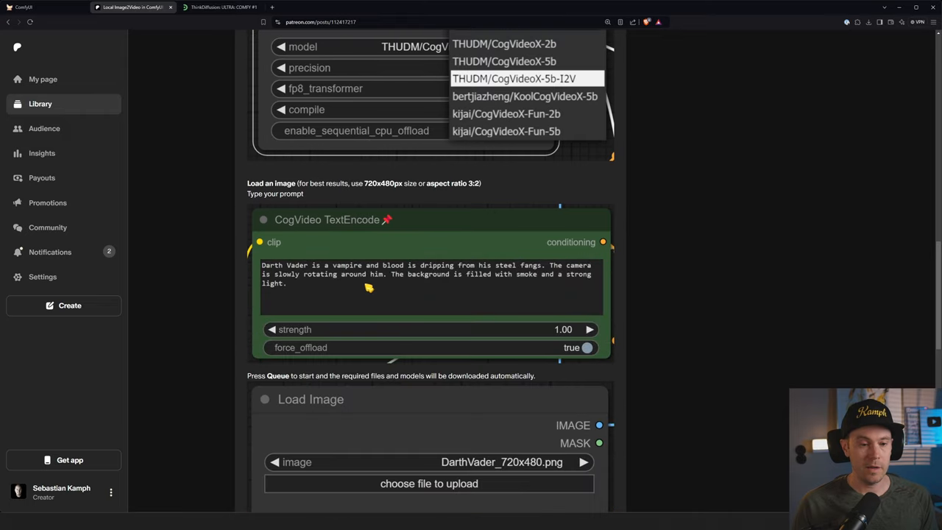
click(218, 8)
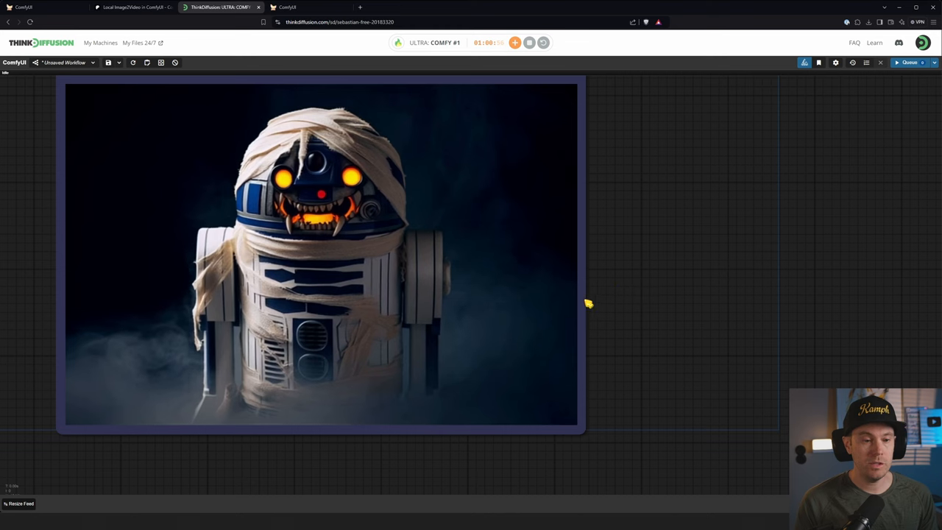
mouse_move(426, 295)
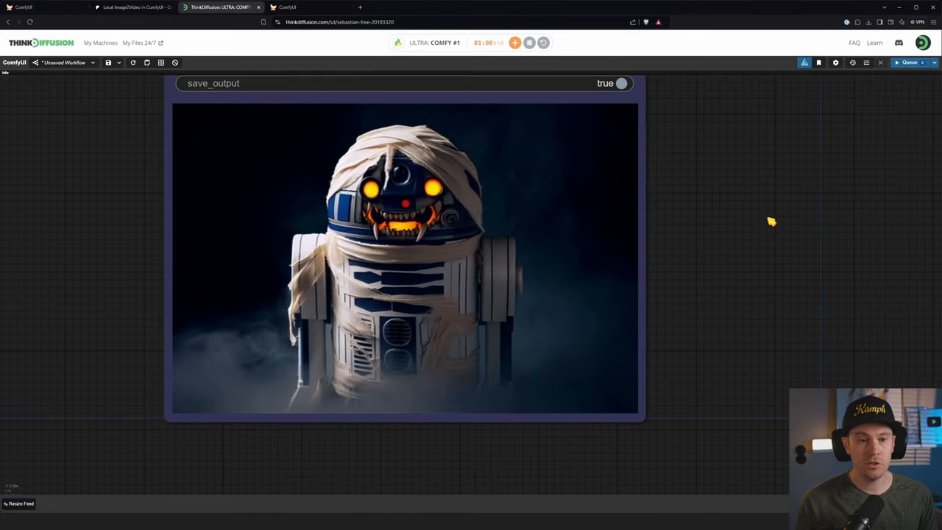
mouse_move(737, 235)
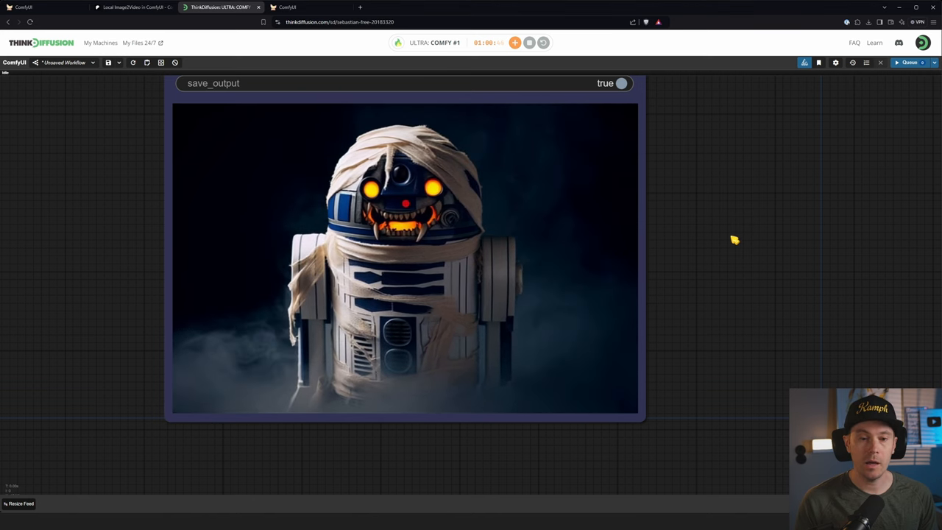
mouse_move(309, 359)
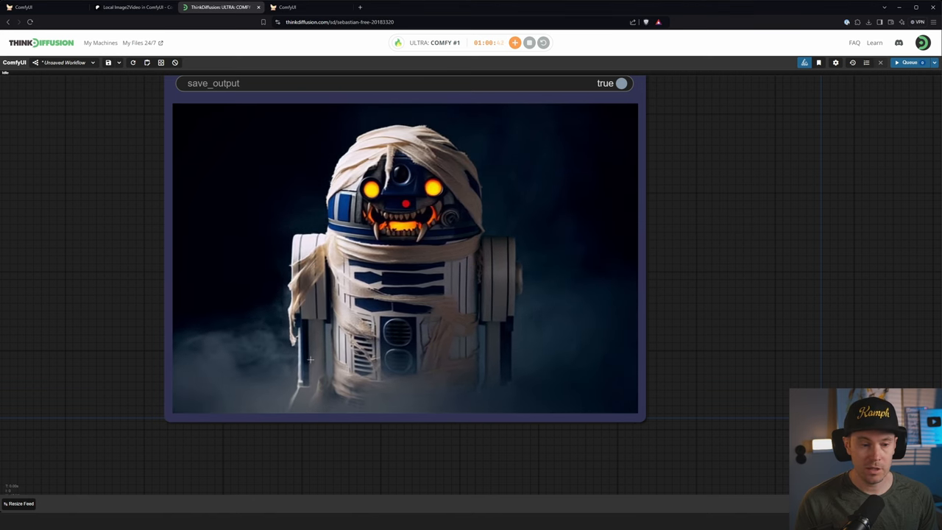
mouse_move(546, 296)
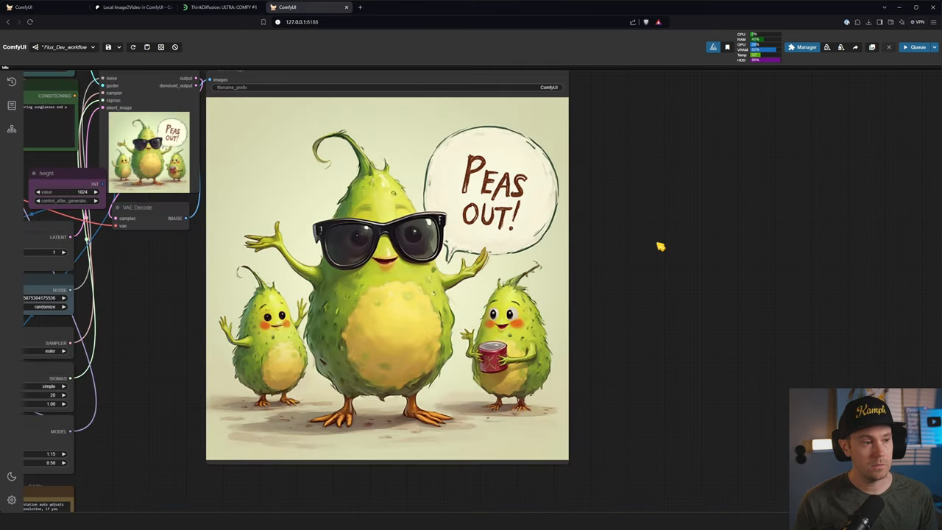
mouse_move(616, 309)
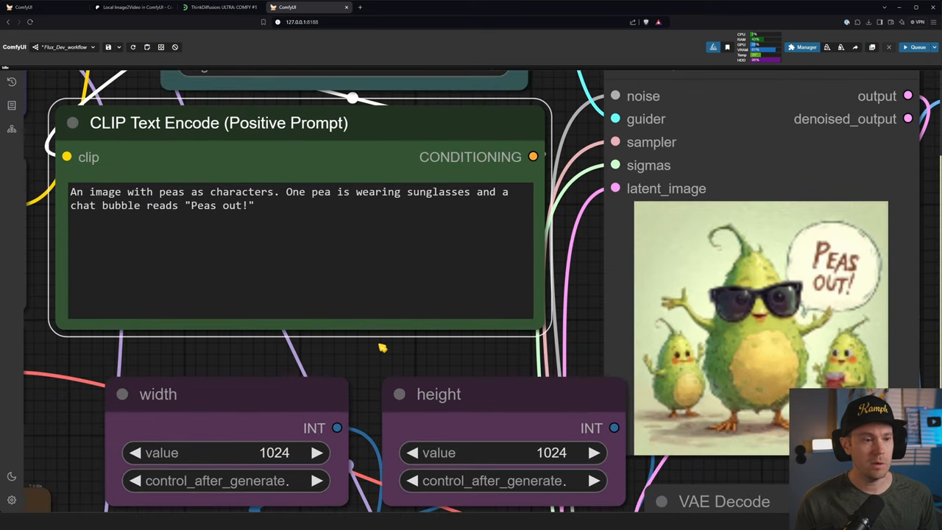
Step: Scroll the local Flux Dev workflow to show the pea prompt, 1024x1024 size and 'Peas out!' image
scroll(down, 3)
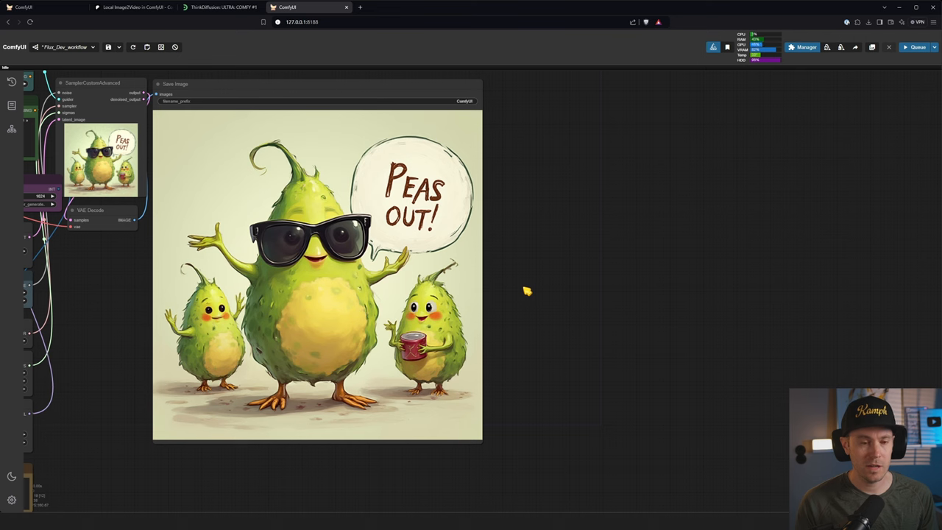
mouse_move(531, 287)
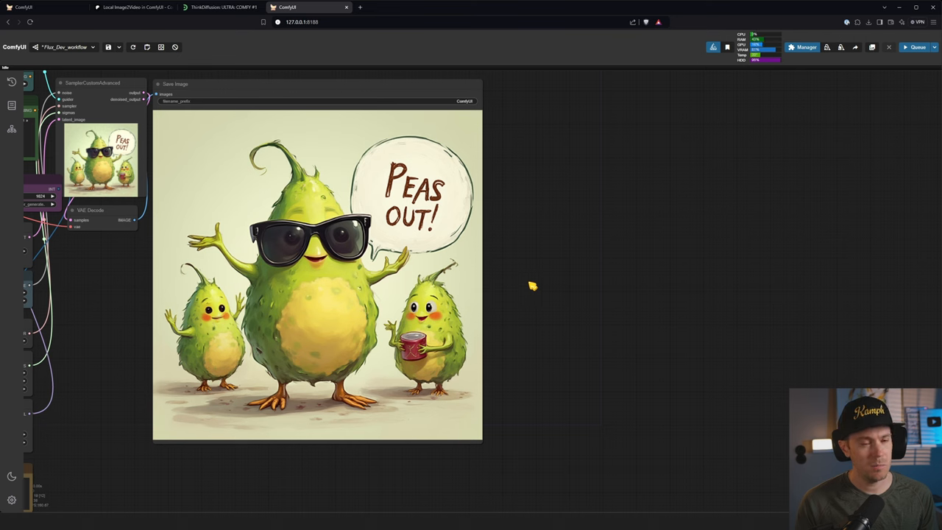